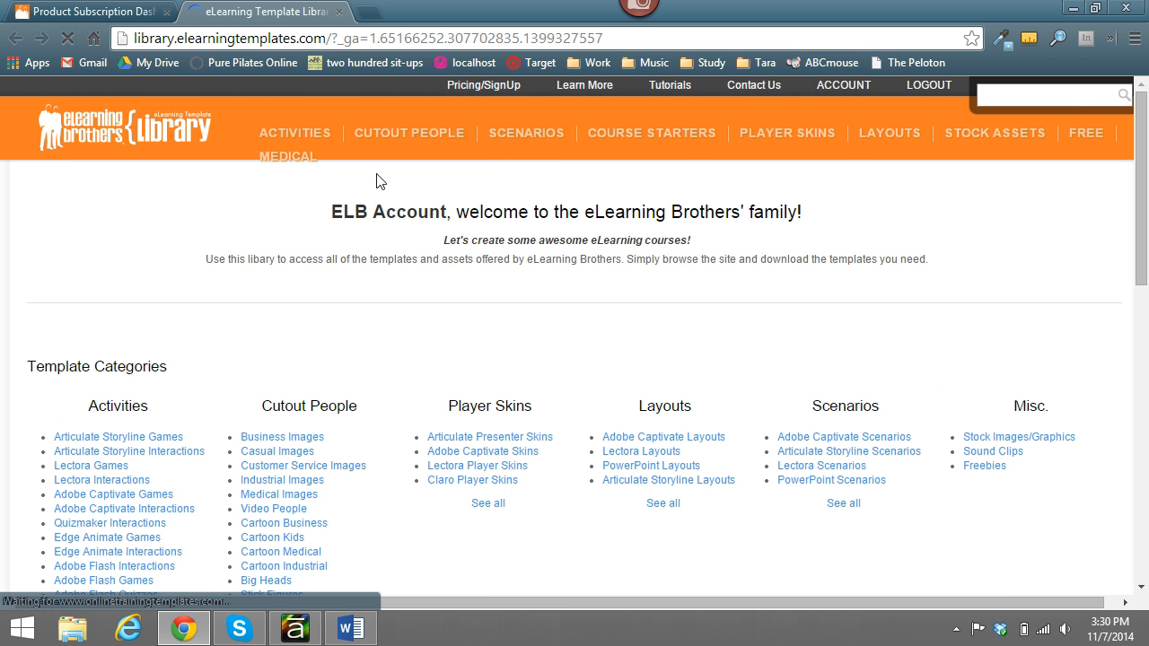
Browse Activities > Storyline Games and choose the Delivery Challenge game from the results
click(294, 133)
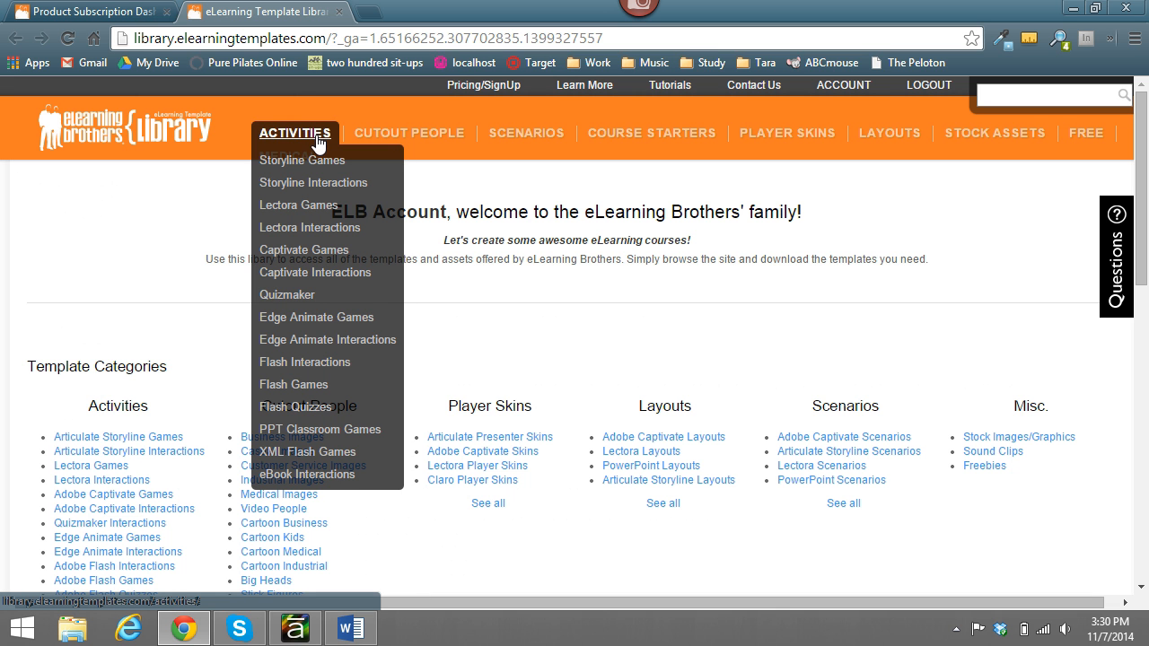
mouse_move(319, 166)
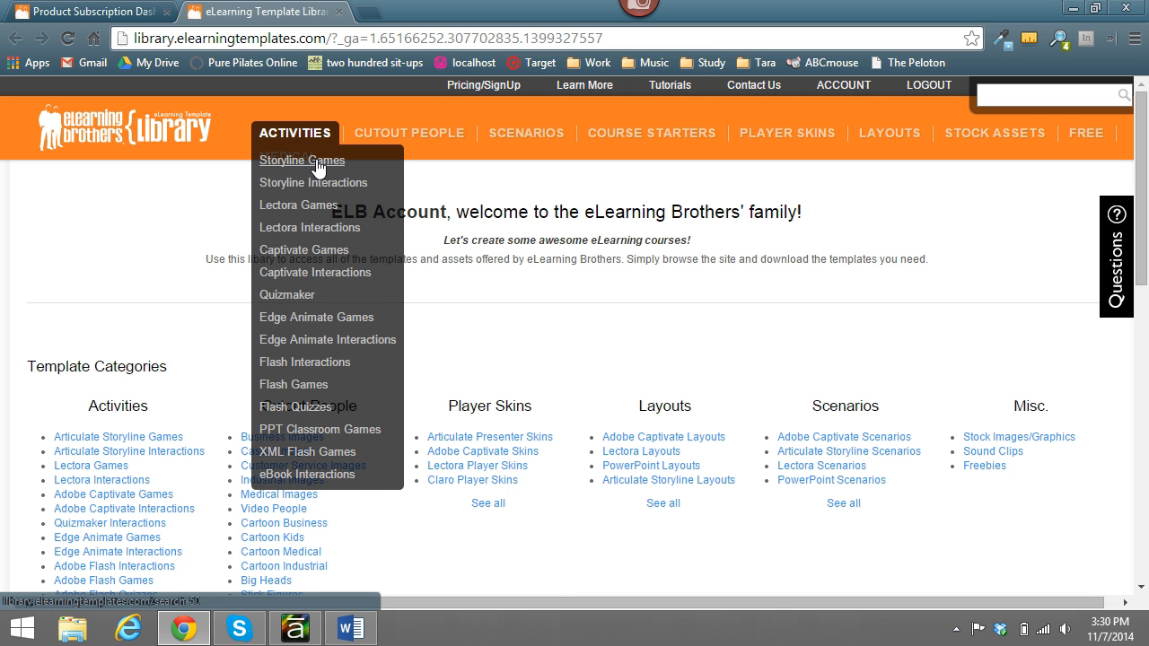
click(302, 160)
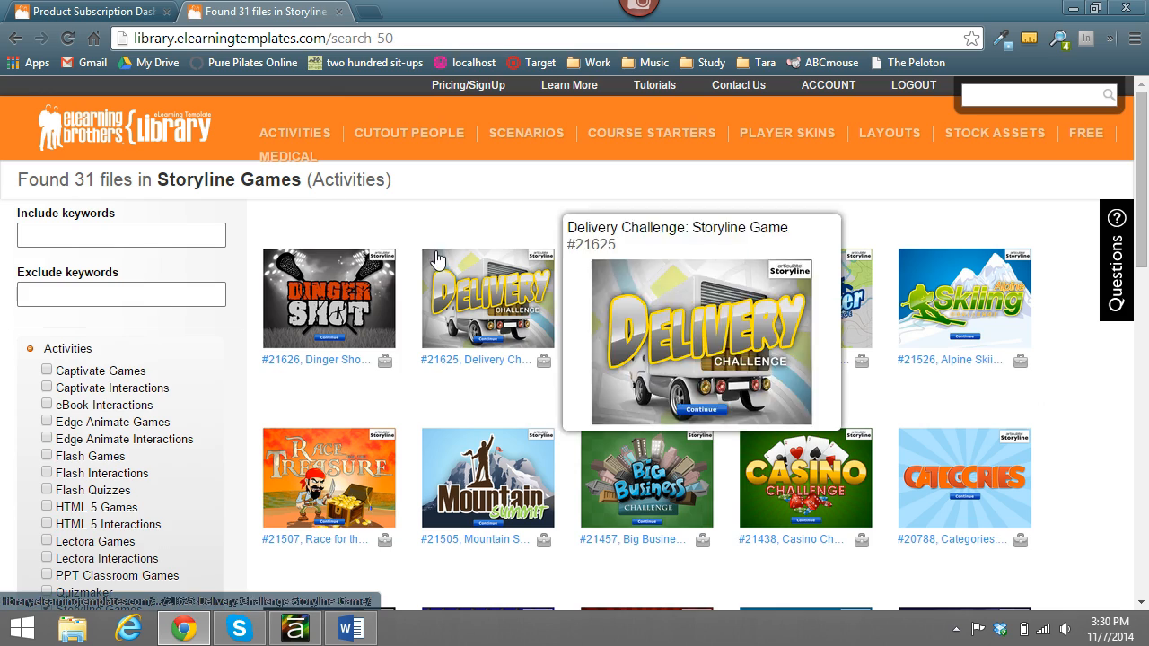
scroll(down, 3)
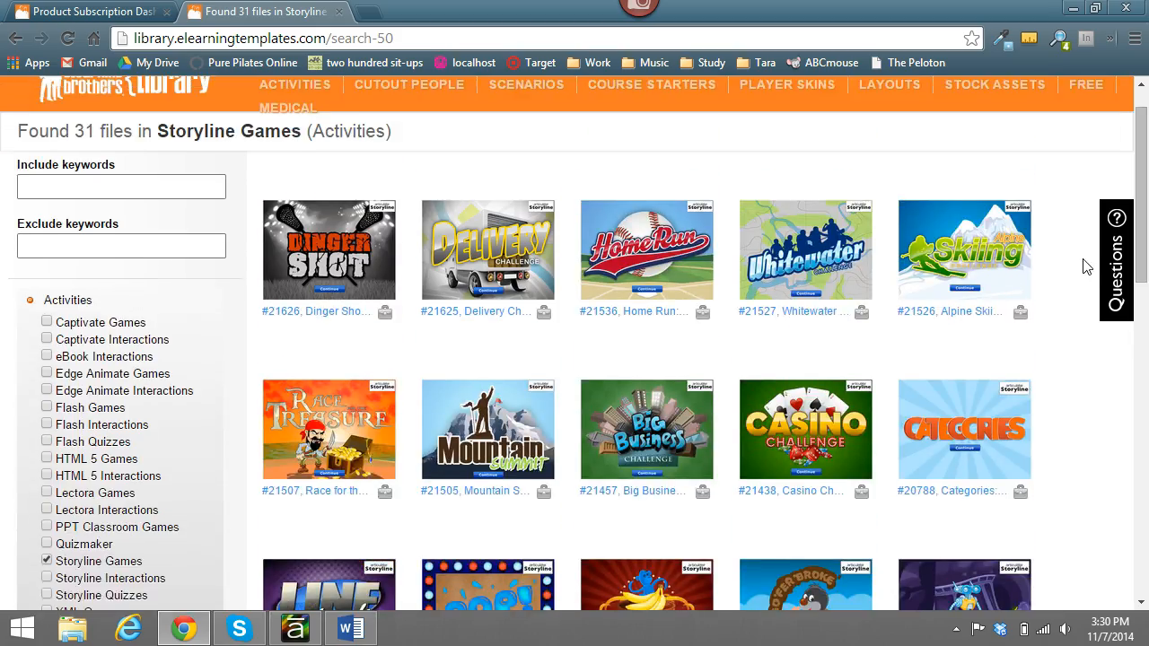
click(489, 249)
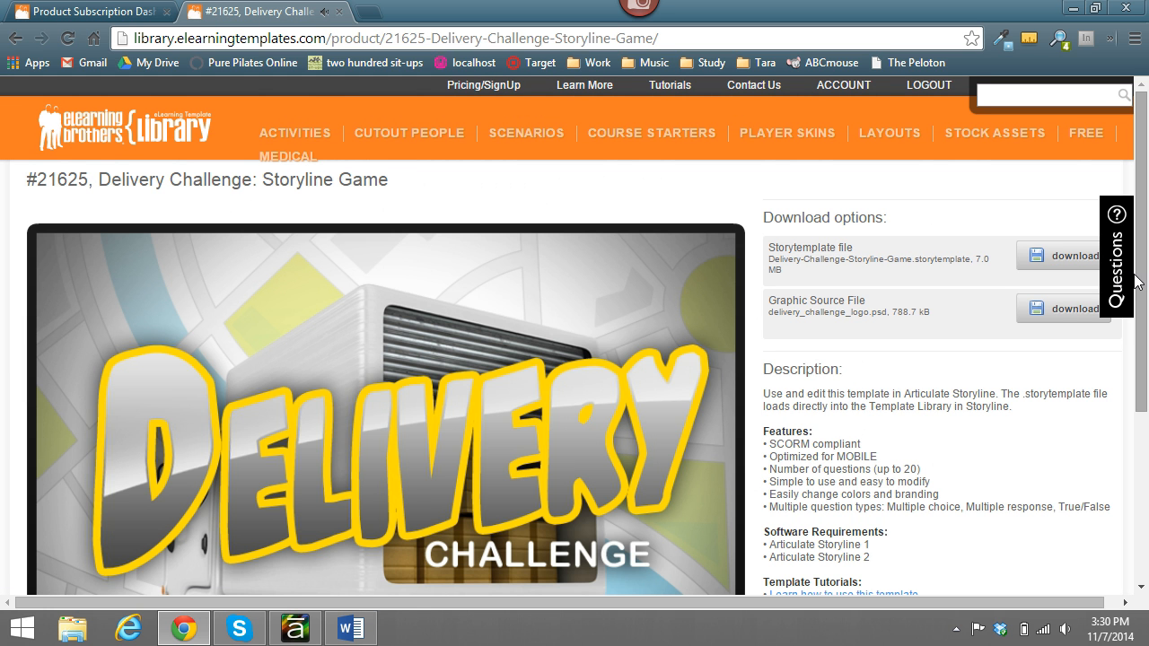
Advance the game preview with Continue, then download the Delivery Challenge .storytemplate file
scroll(down, 3)
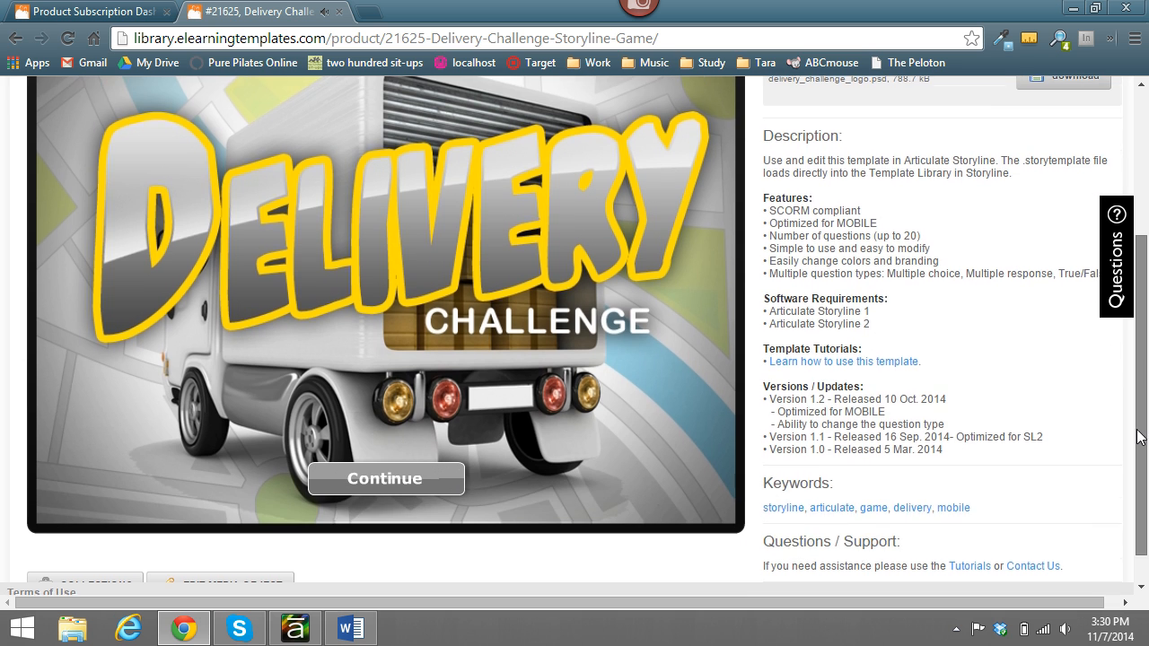
click(384, 478)
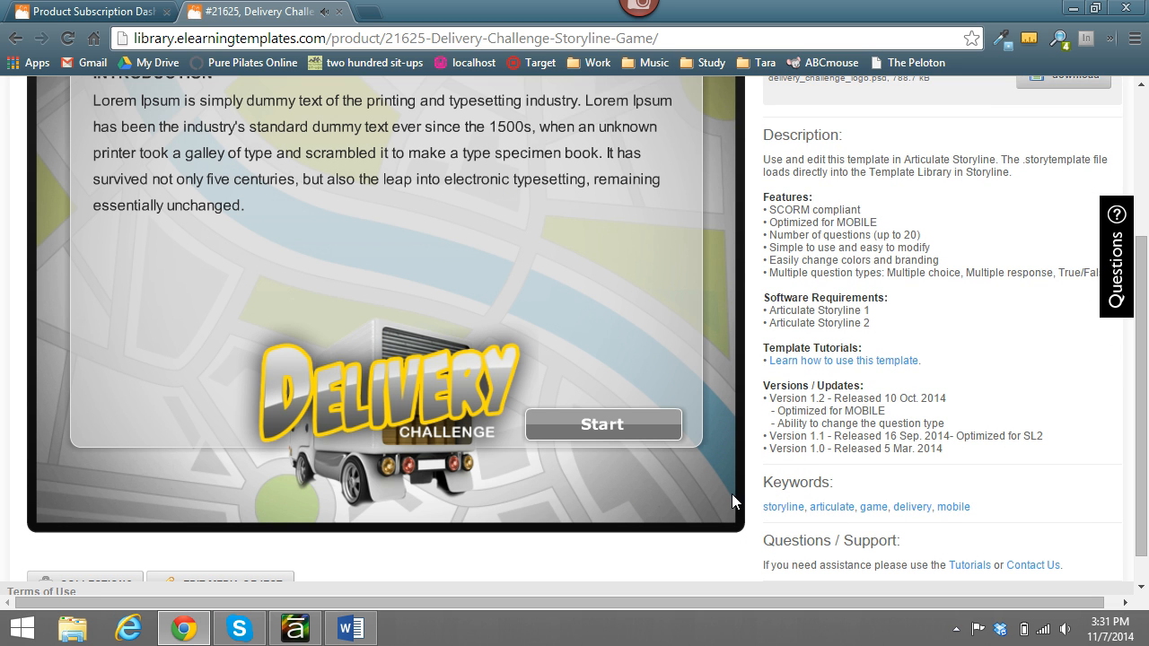
scroll(down, 3)
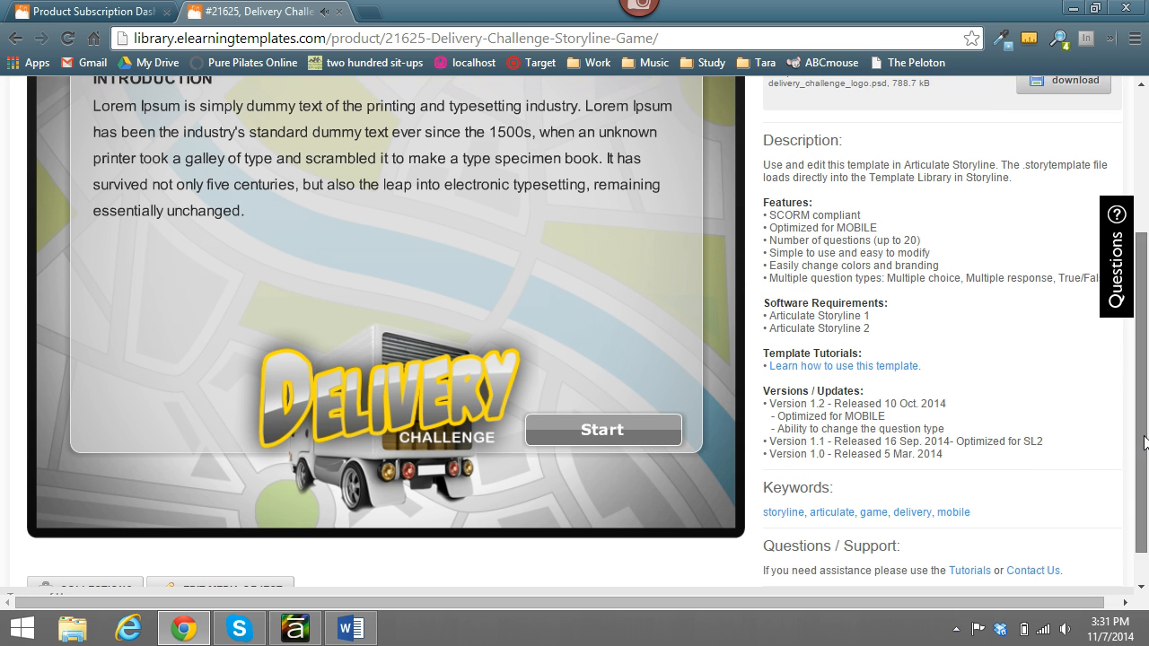
scroll(up, 3)
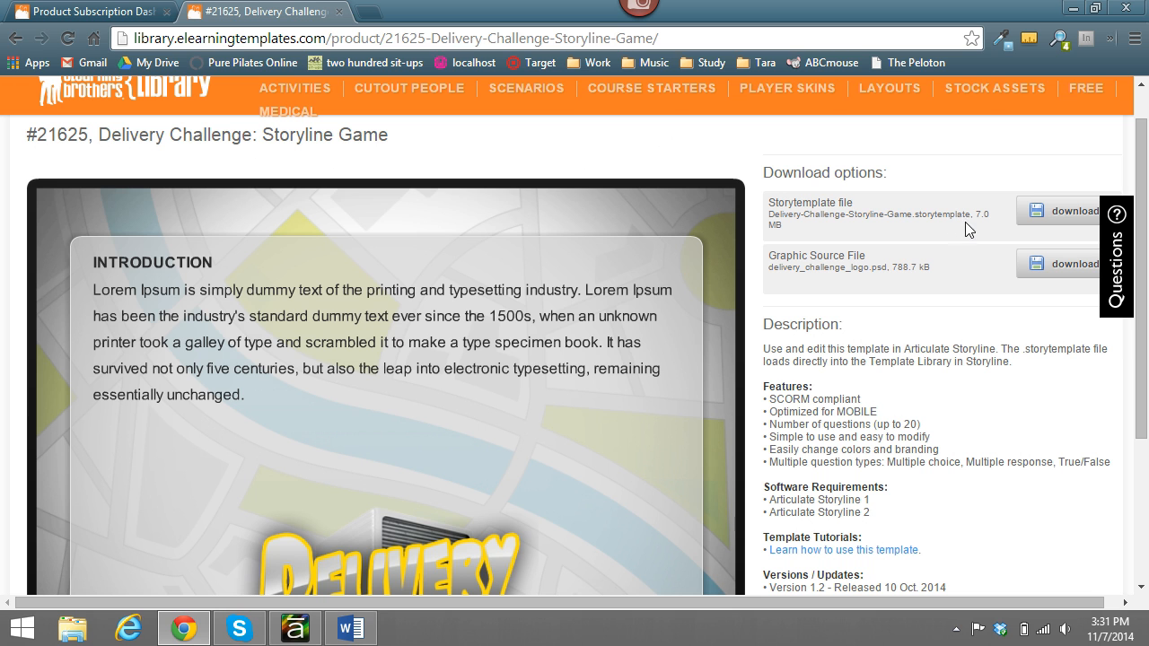
mouse_move(908, 284)
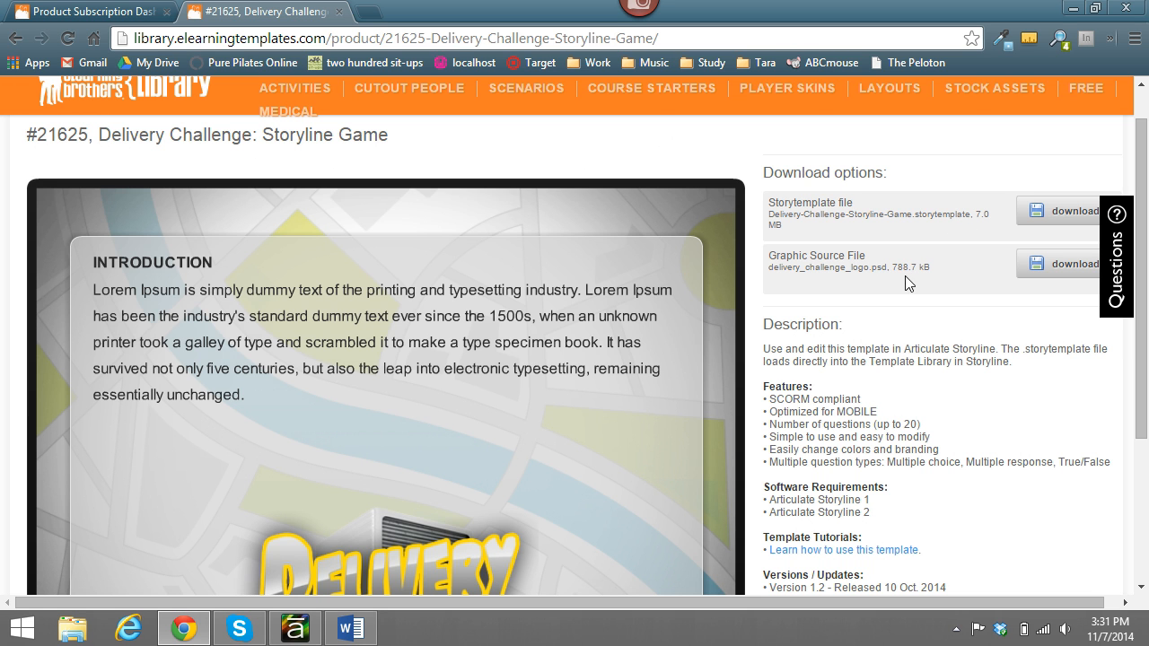
mouse_move(402, 553)
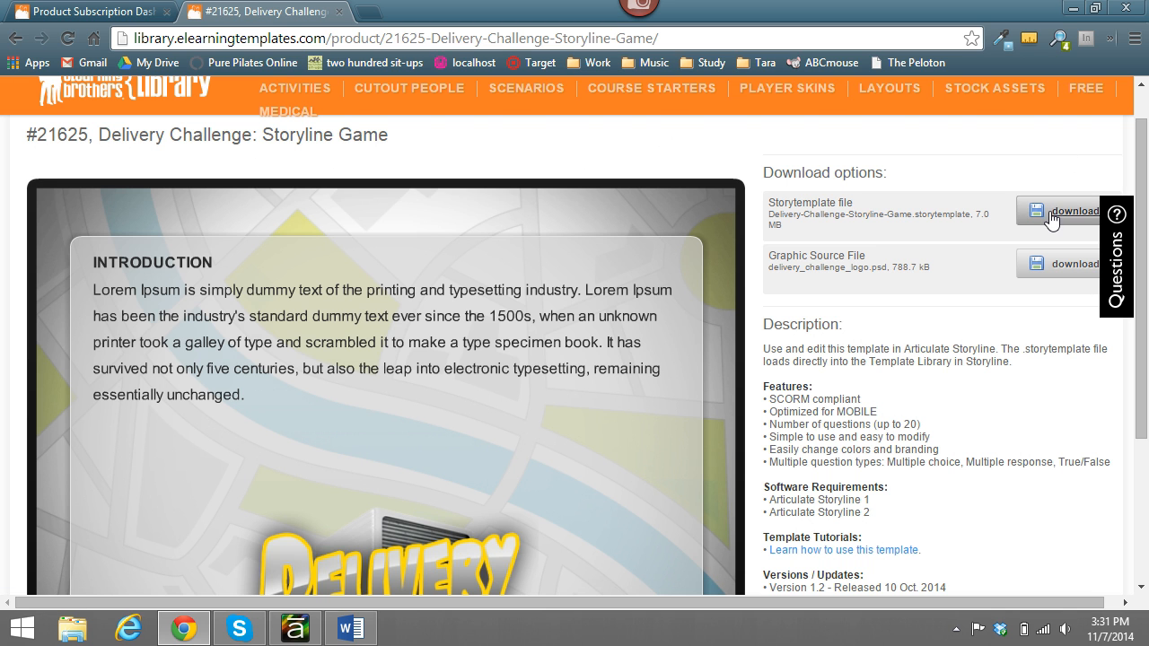
click(1068, 210)
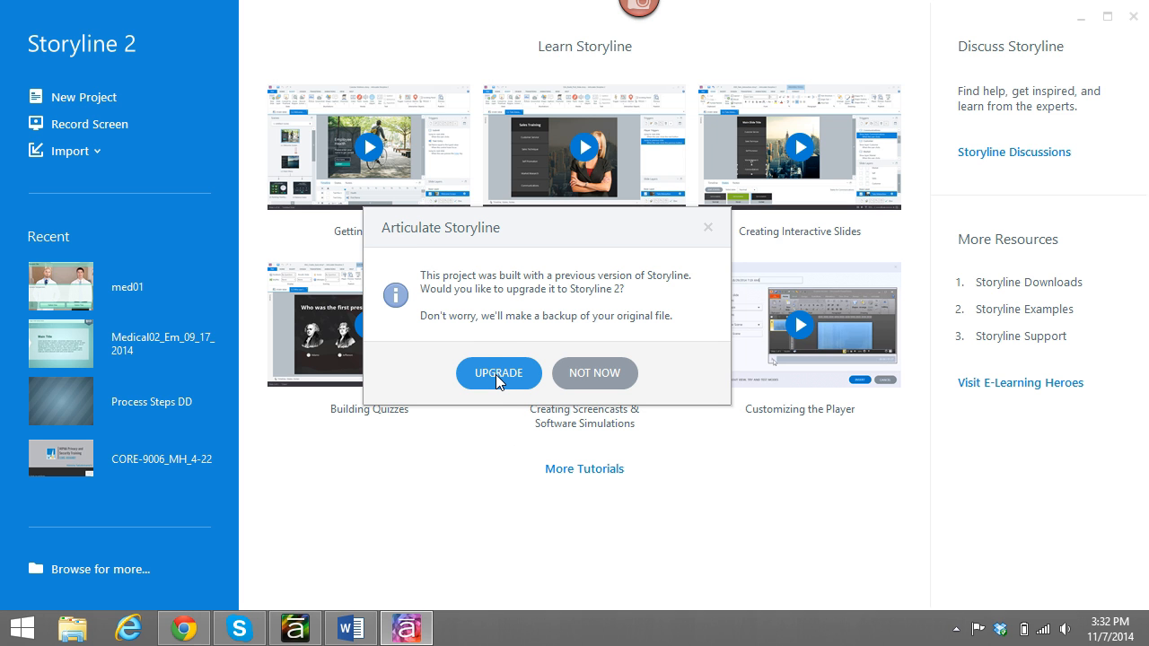
Accept the UPGRADE prompt to convert the older project to Storyline 2
click(499, 372)
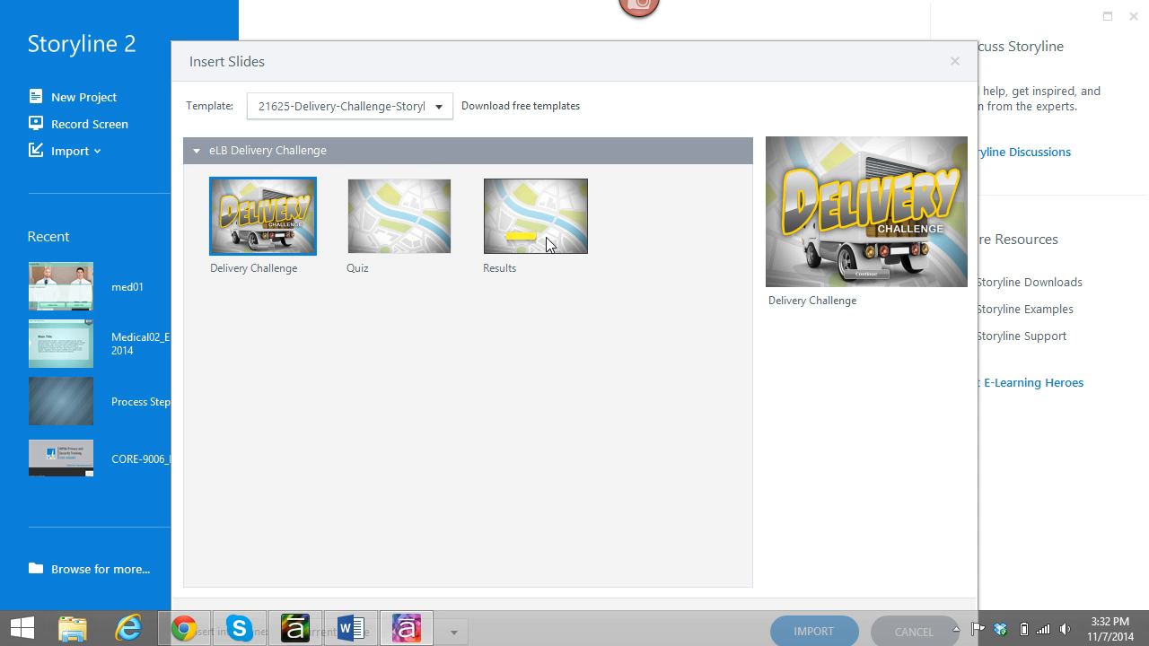
Select all three template slides through Results and import them into a new project
click(535, 215)
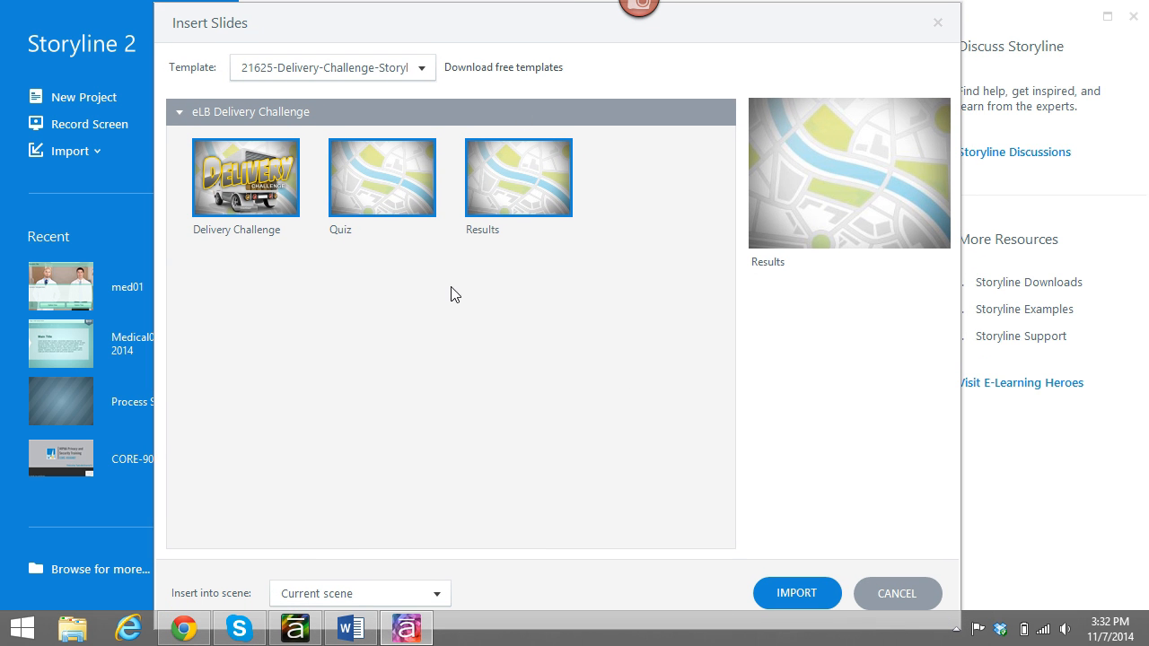
mouse_move(259, 194)
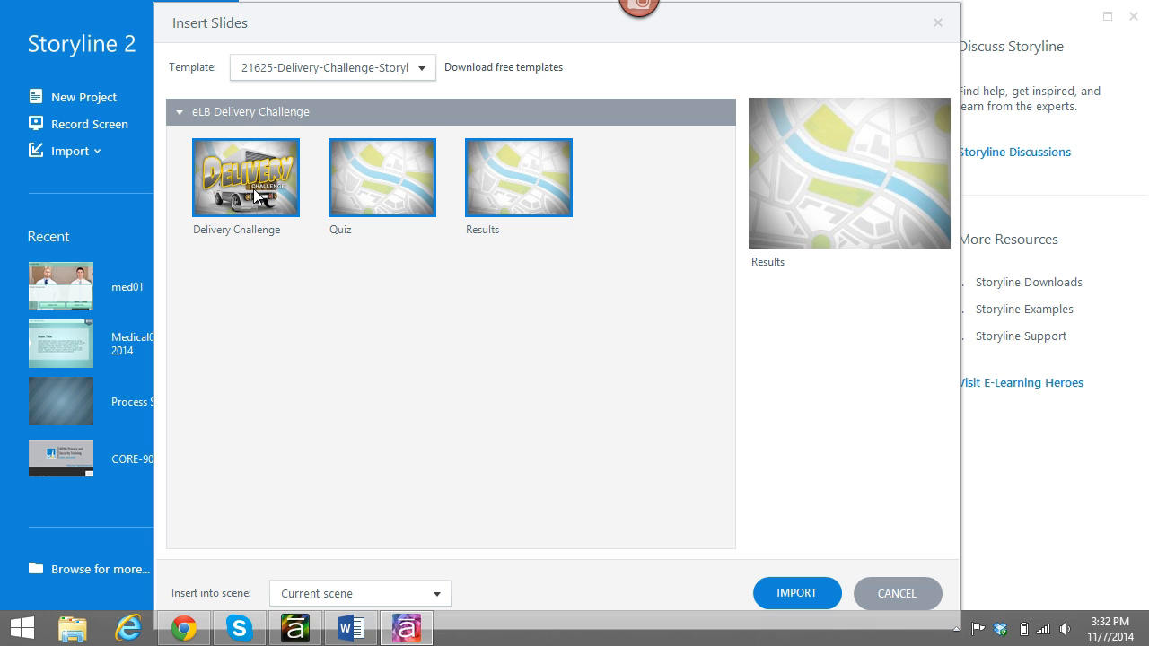
mouse_move(574, 214)
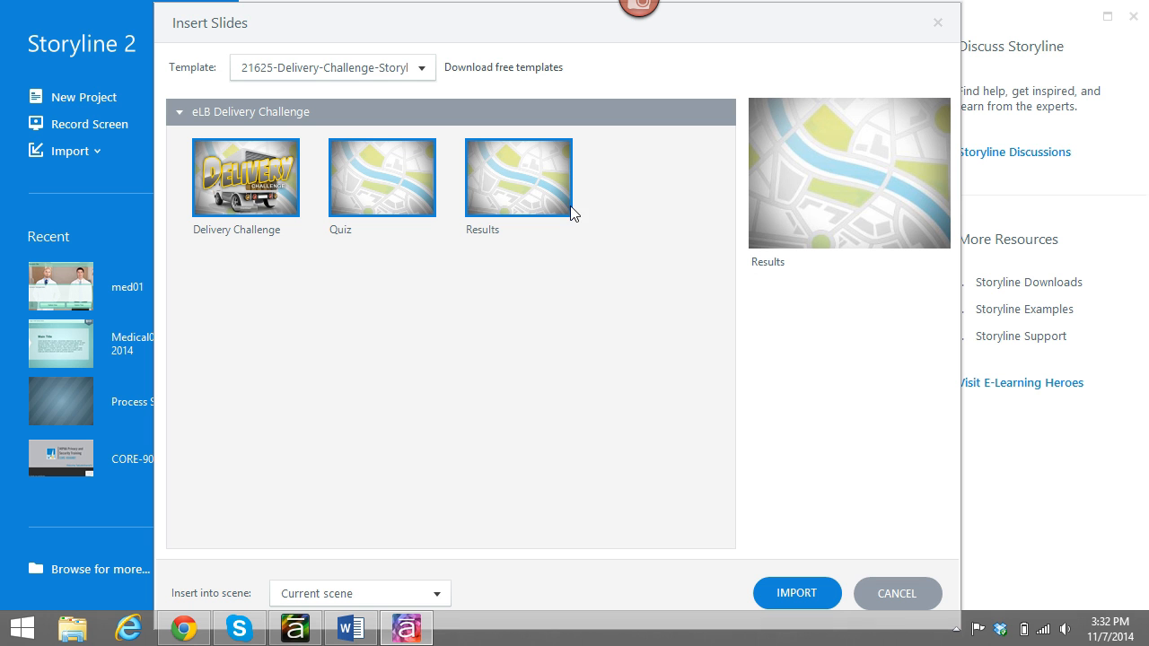
click(797, 592)
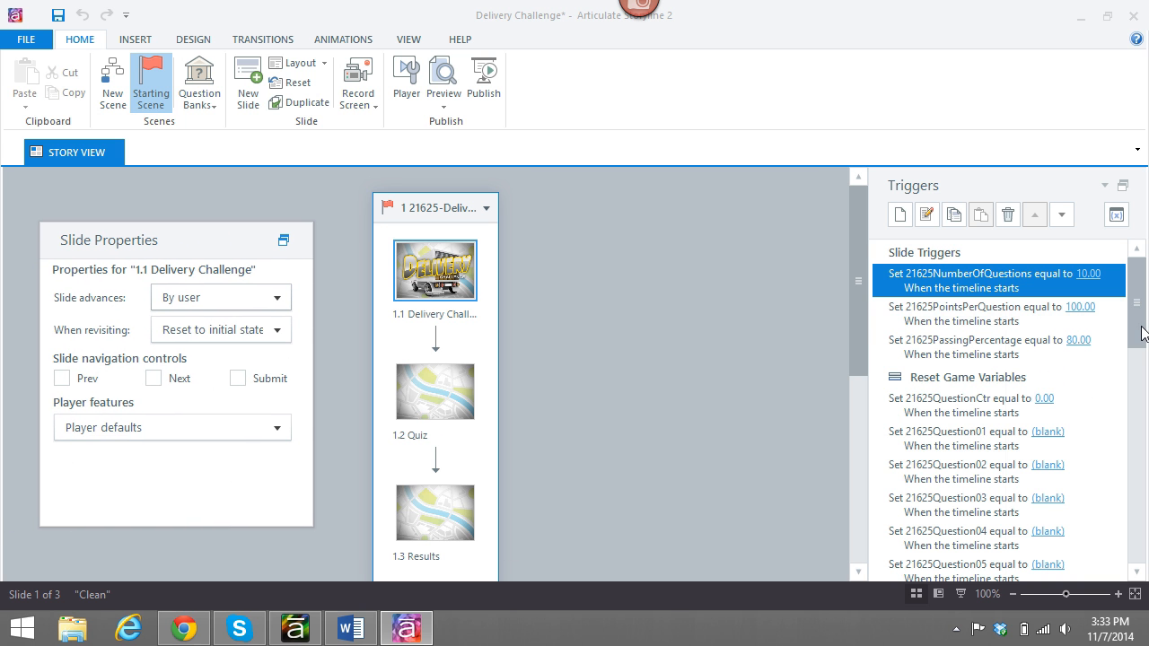
scroll(down, 3)
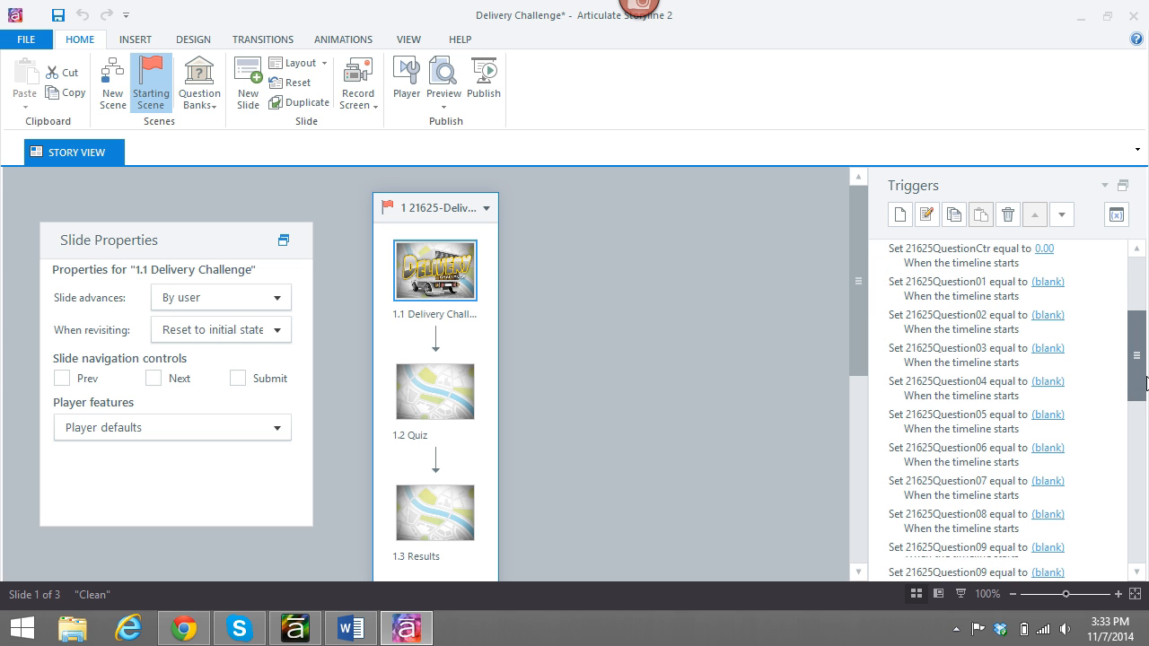
scroll(down, 3)
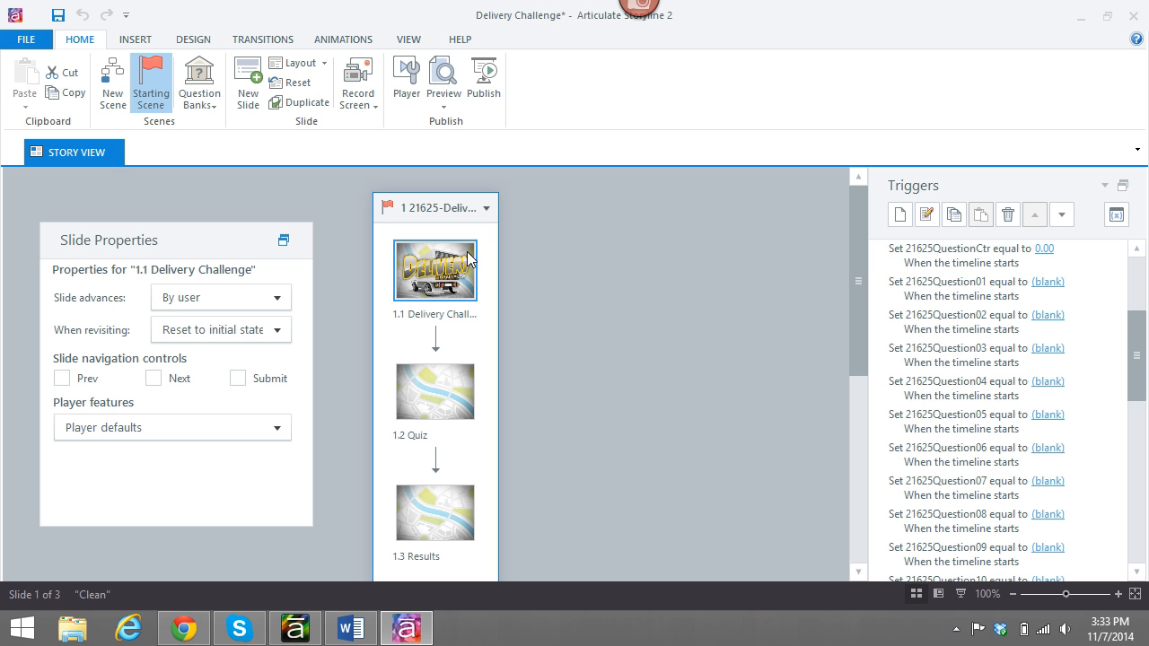
mouse_move(219, 244)
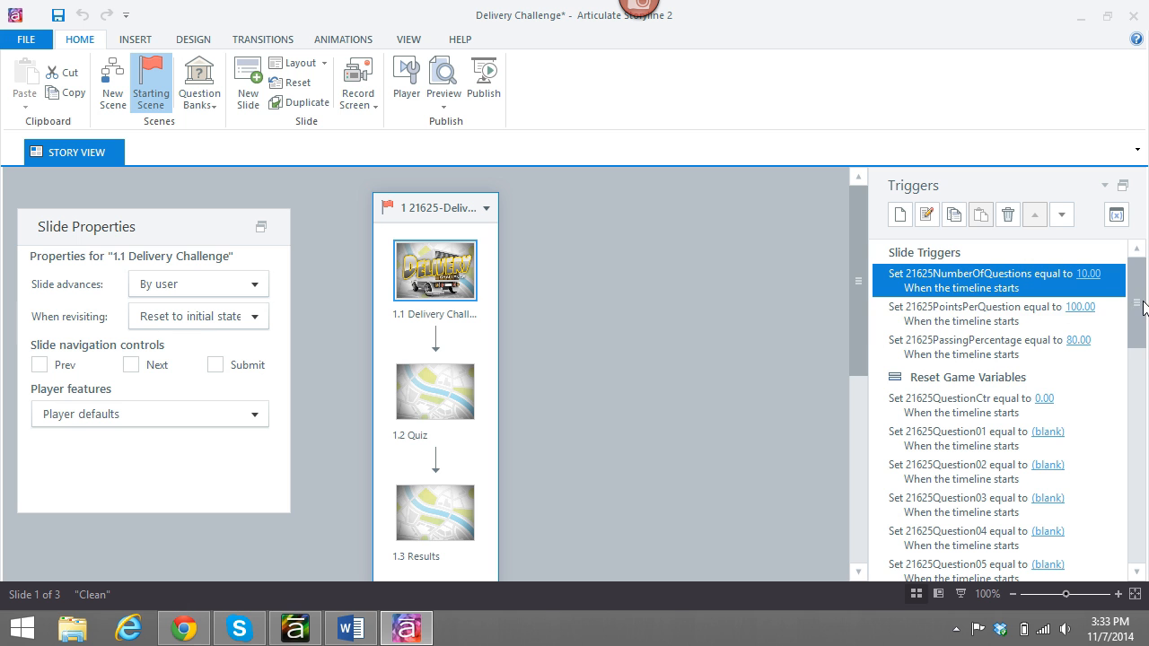
mouse_move(657, 380)
text(20)
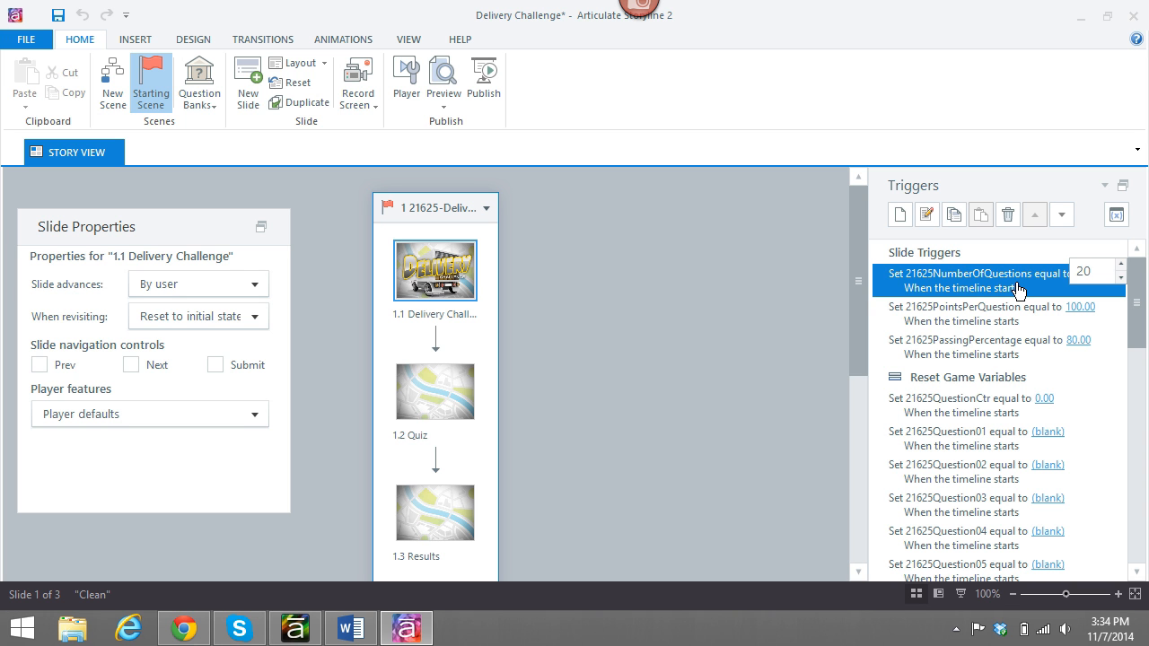
Edit the slide 1.1 PassingPercentage trigger so the variable starts at 80
text(5)
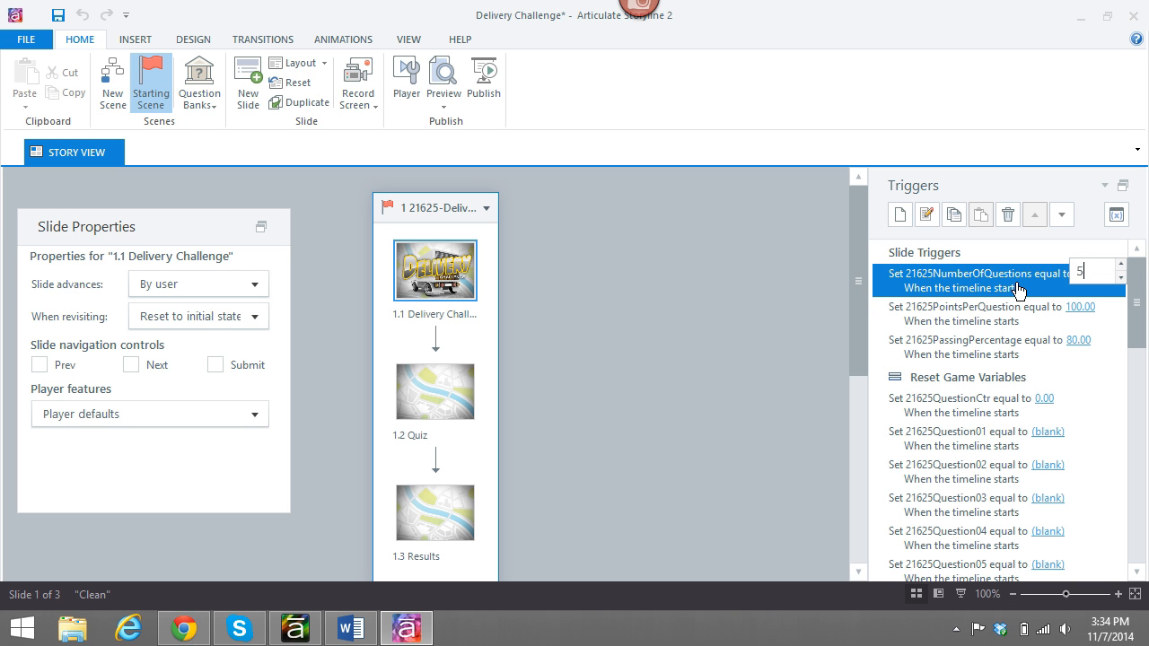
text(1)
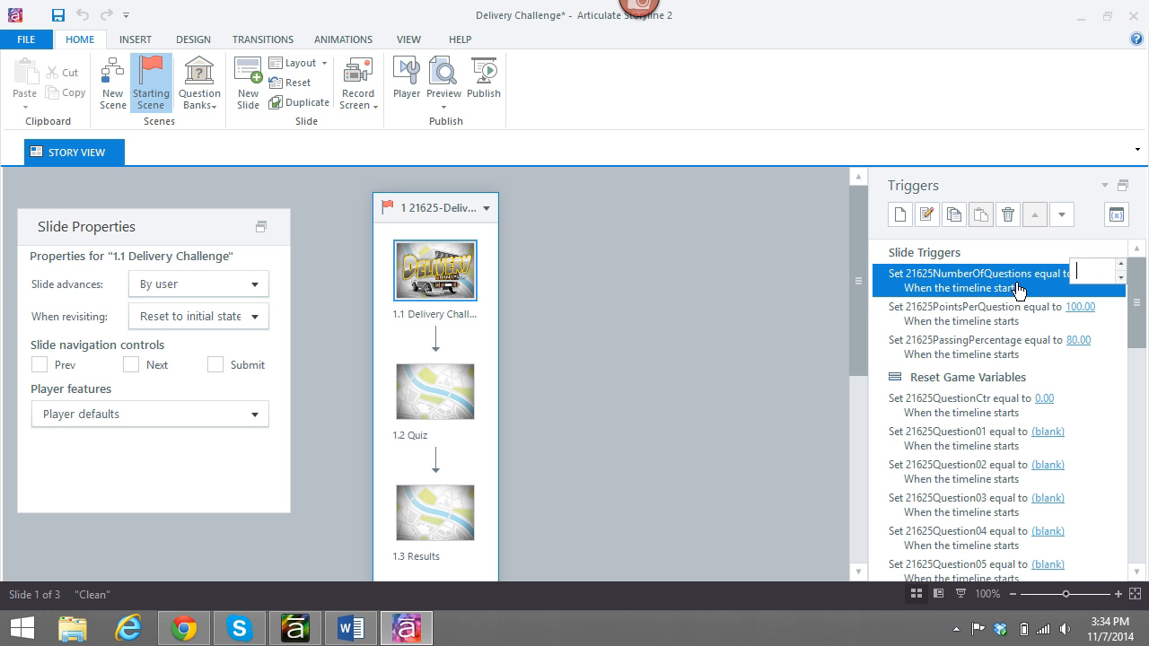
text(10)
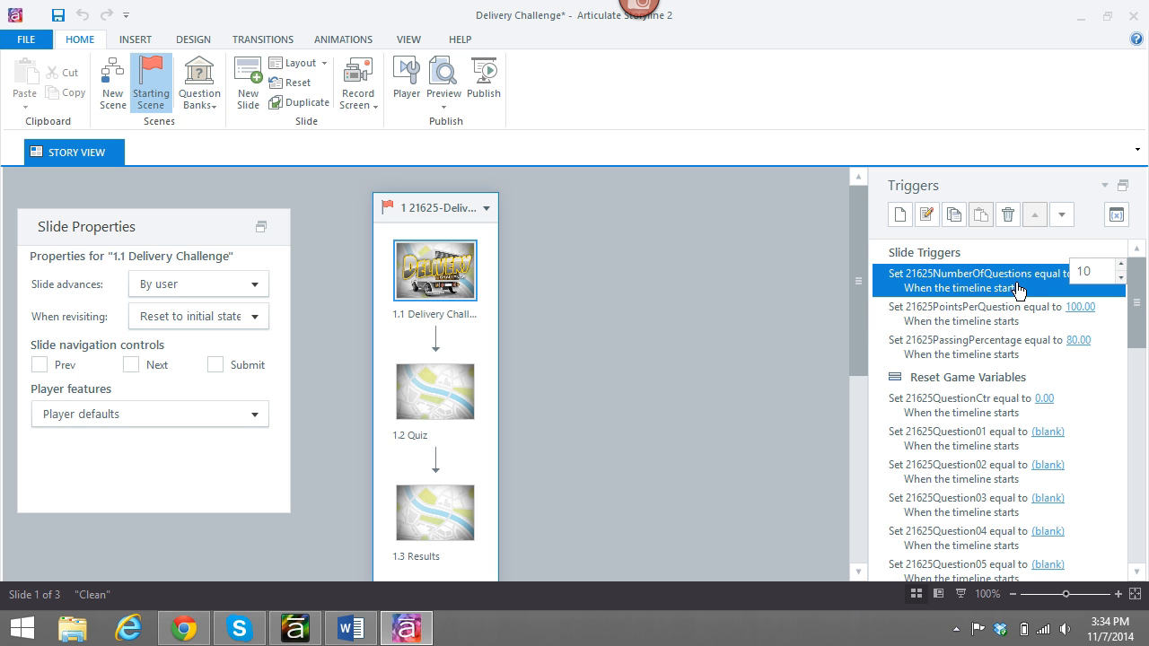
click(978, 314)
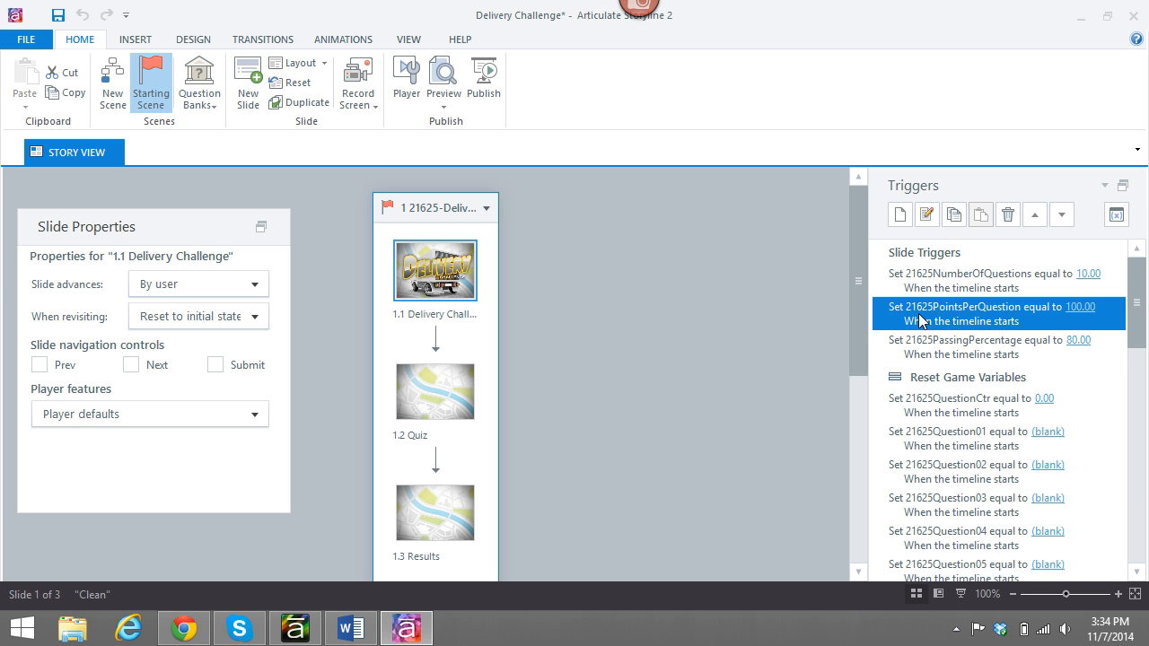
mouse_move(1078, 320)
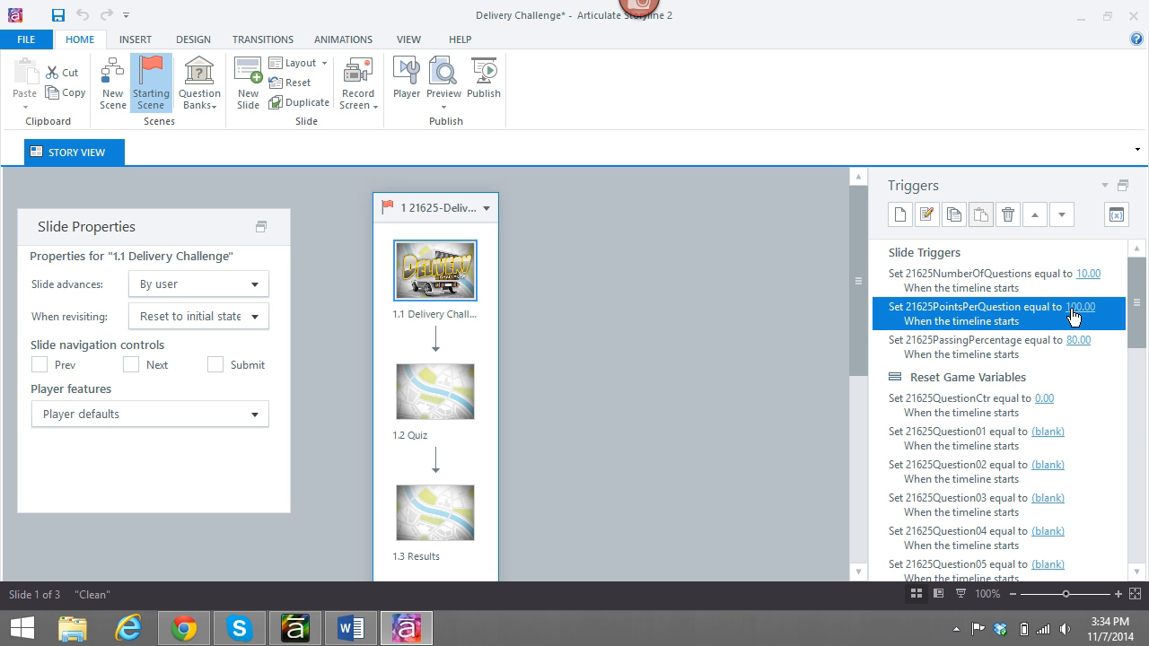
mouse_move(1074, 314)
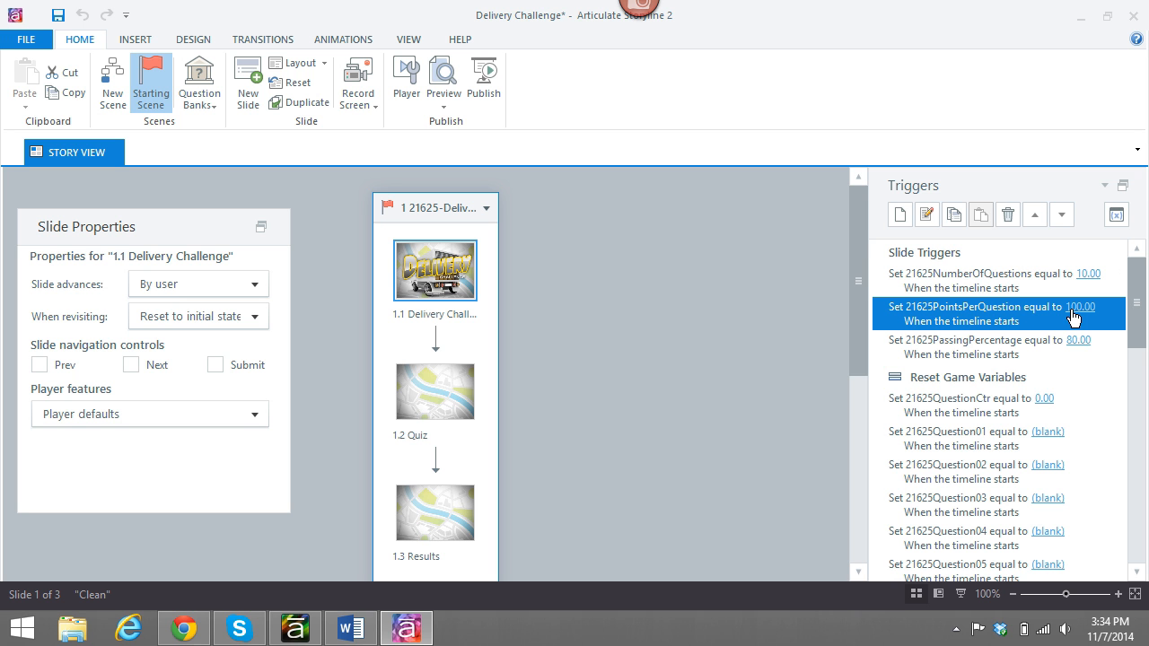
click(988, 347)
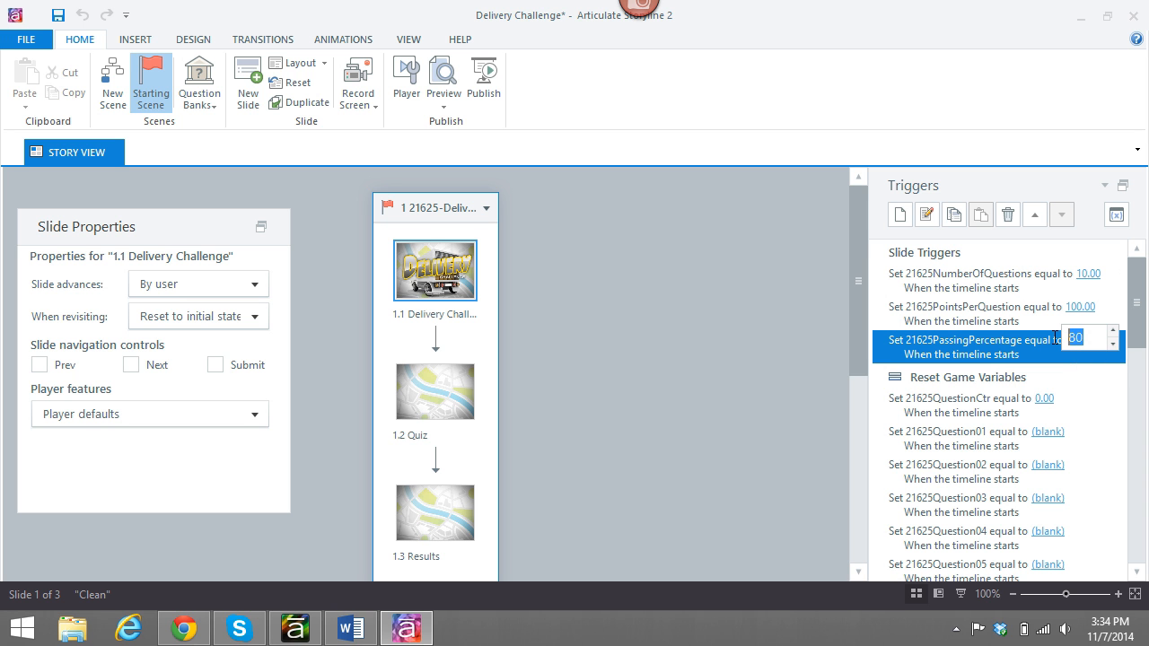
text(100)
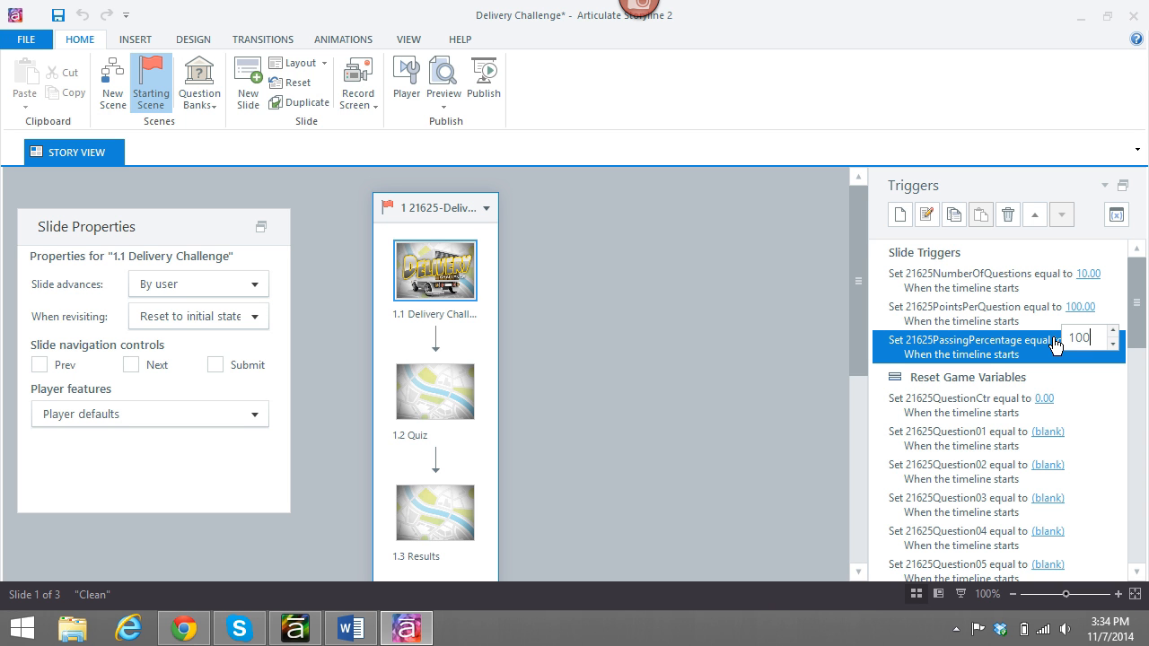
text(18)
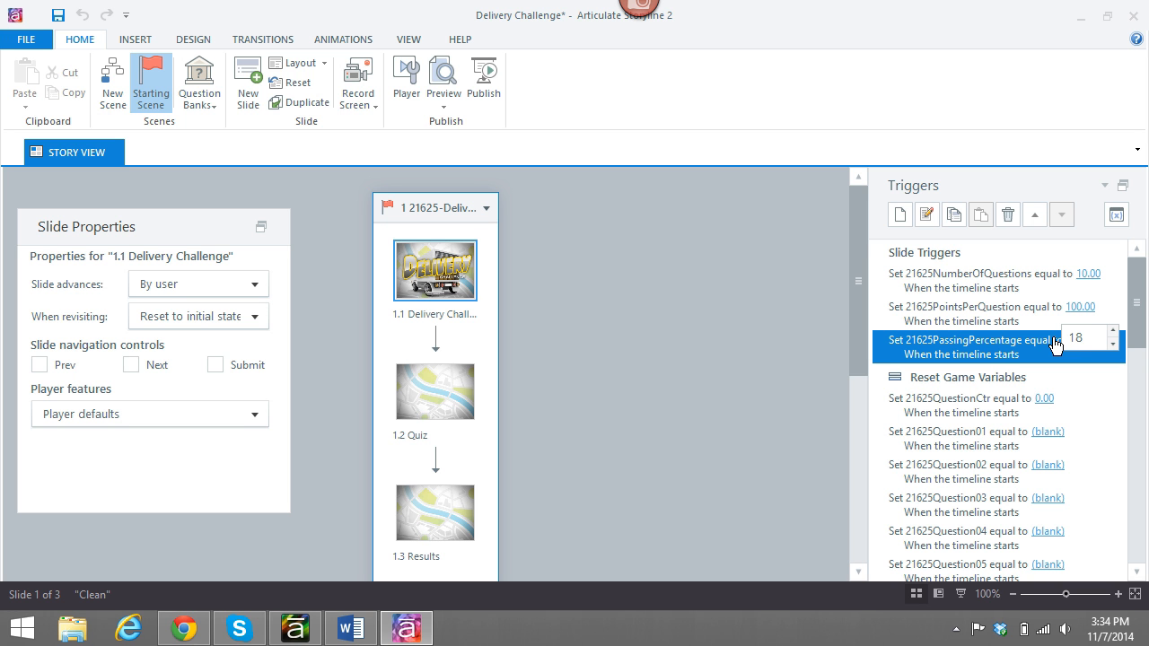
text(80)
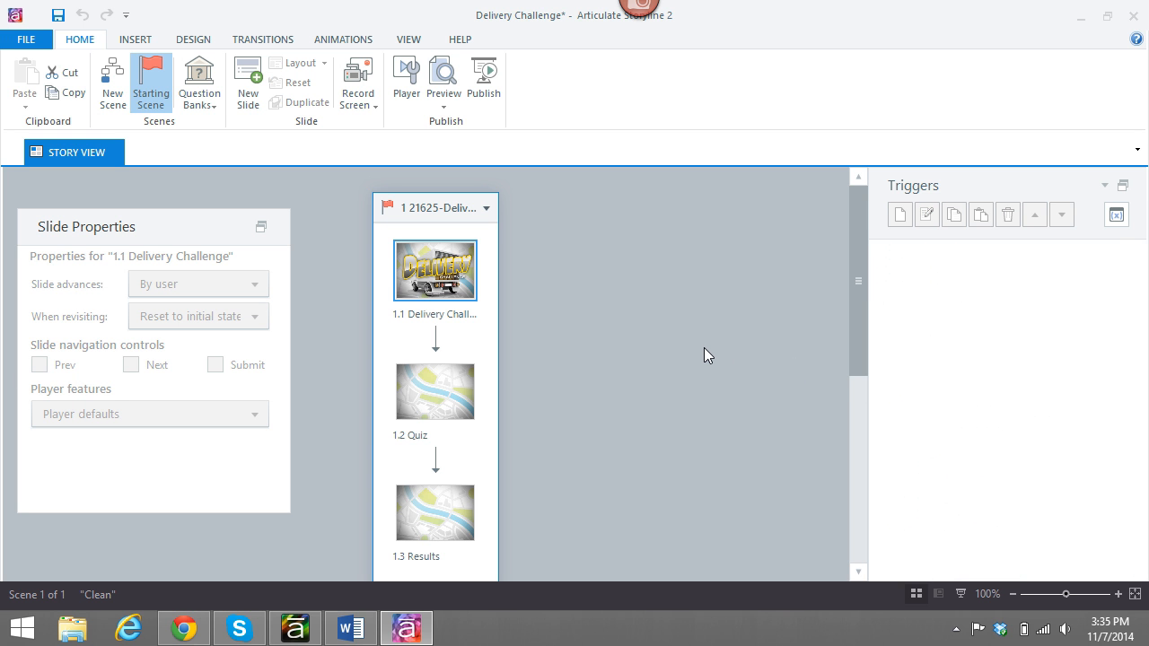
mouse_move(438, 374)
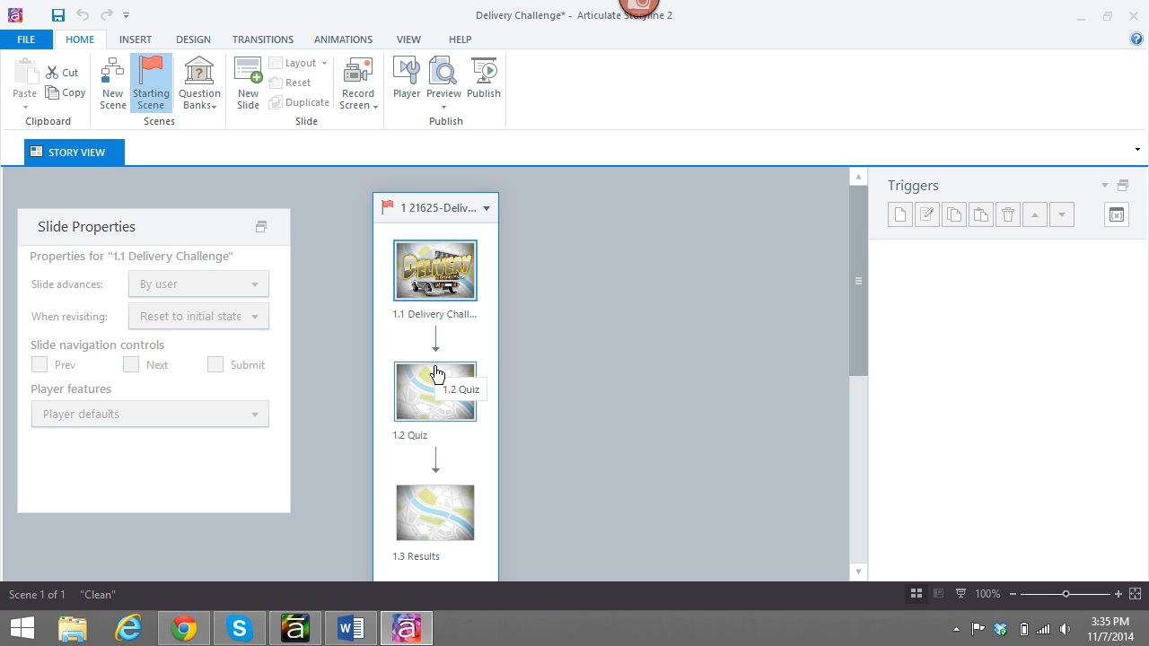
Select slide 1.2 Quiz in Story View and bring it into Slide View for editing
click(434, 269)
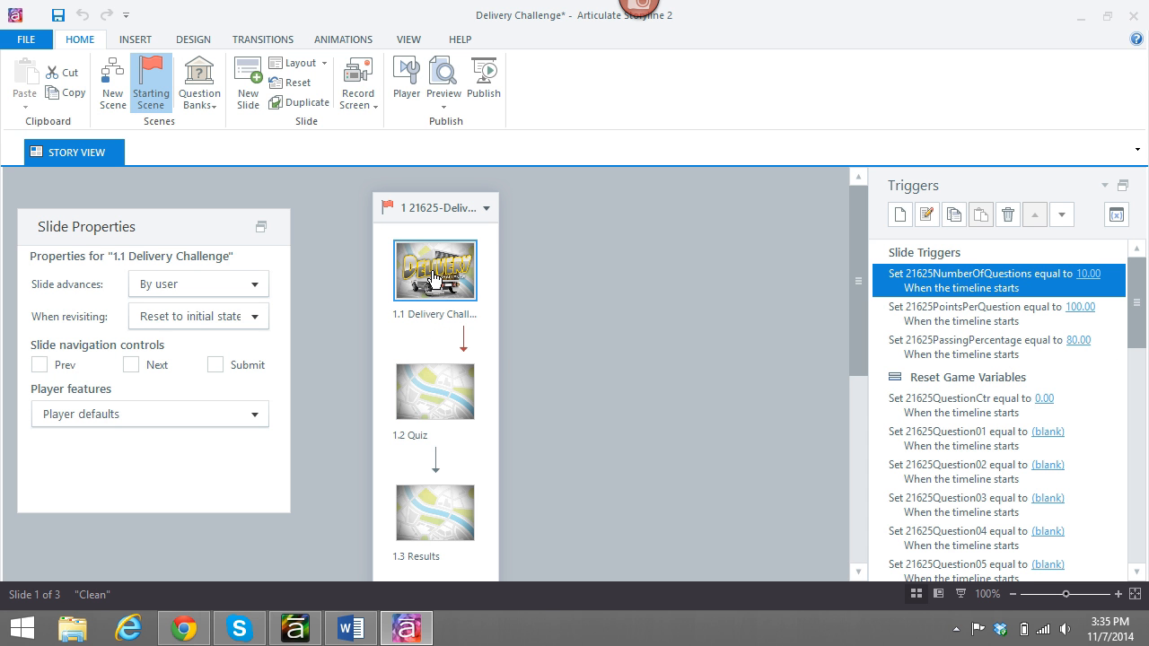
click(434, 392)
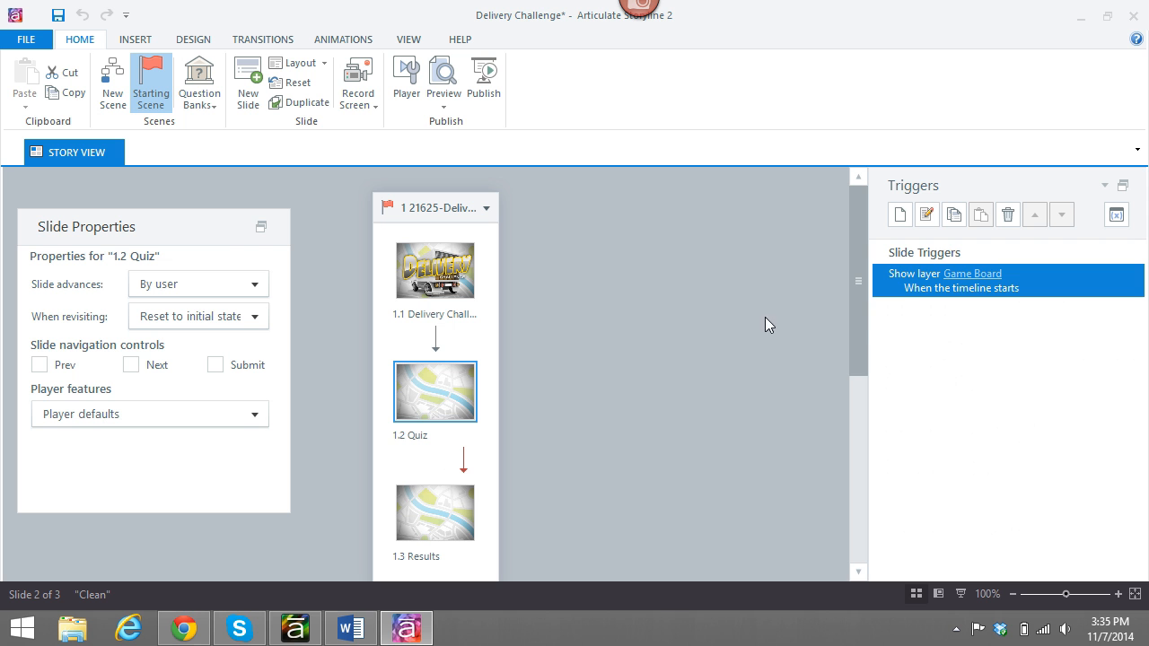
mouse_move(434, 404)
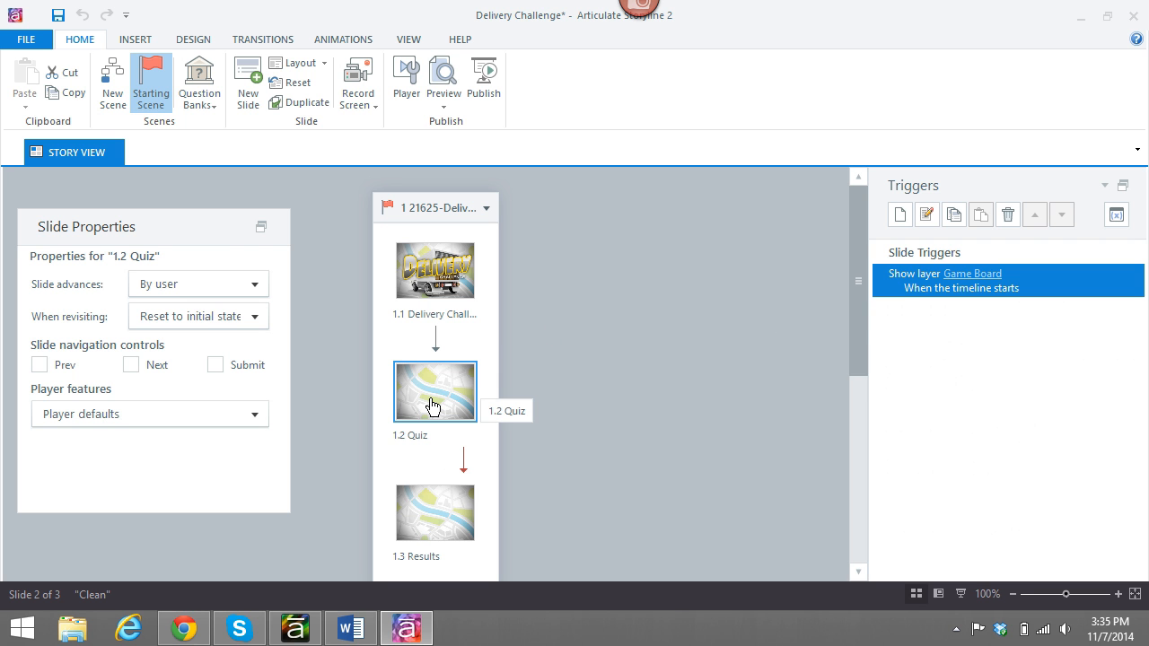
double_click(434, 392)
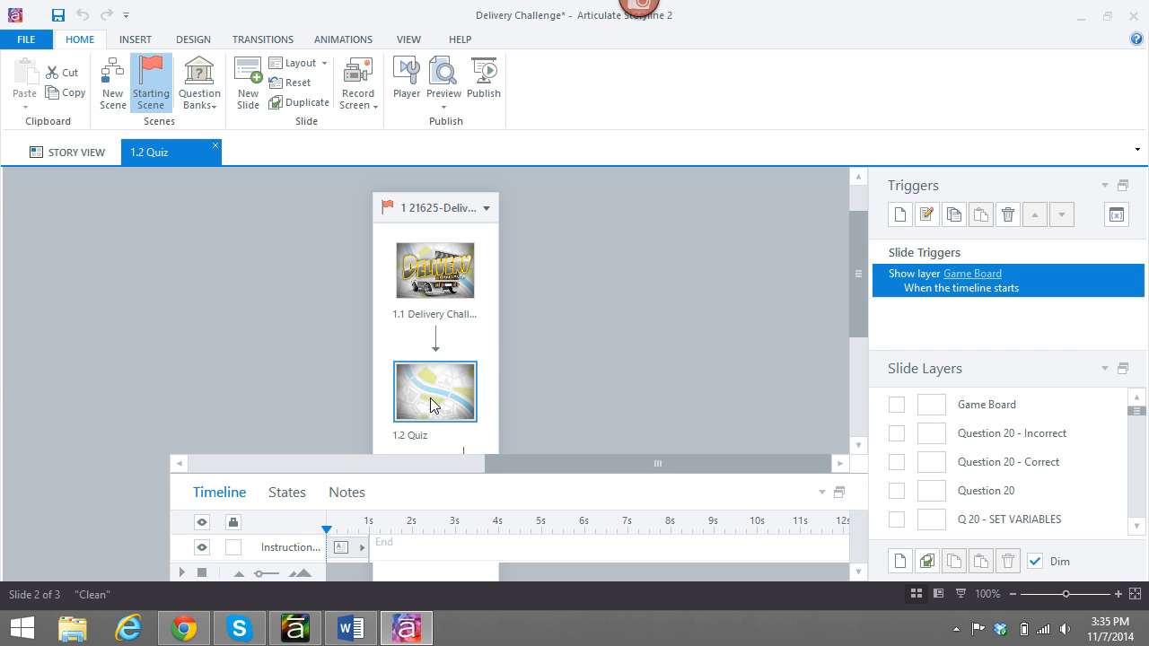
double_click(434, 392)
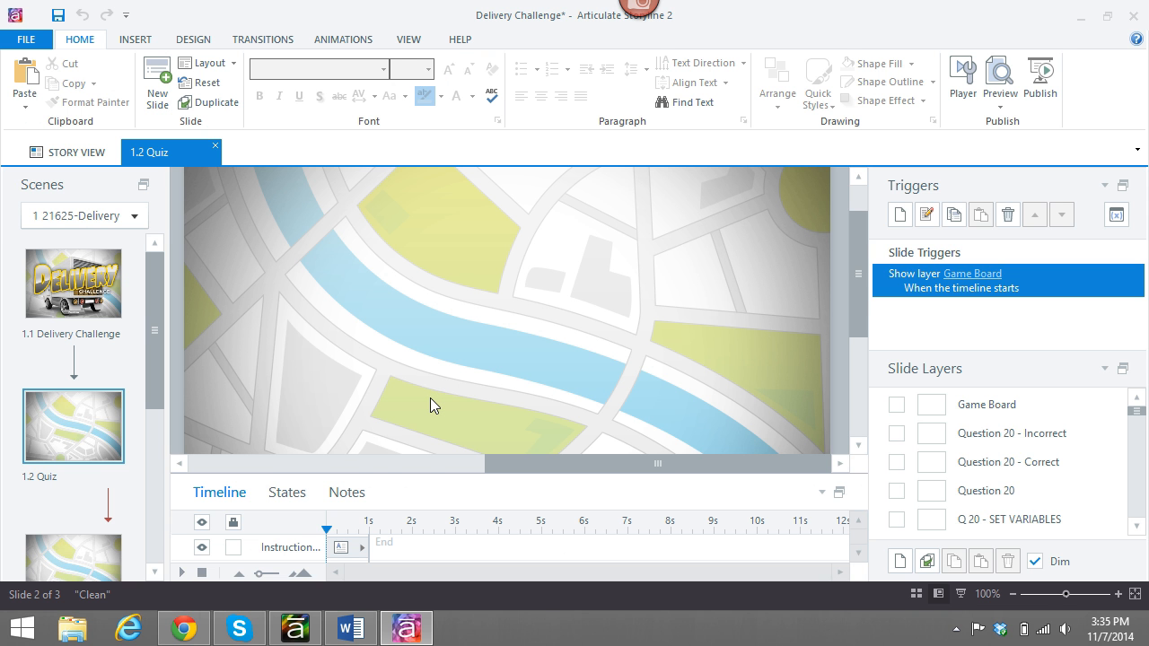
mouse_move(1056, 386)
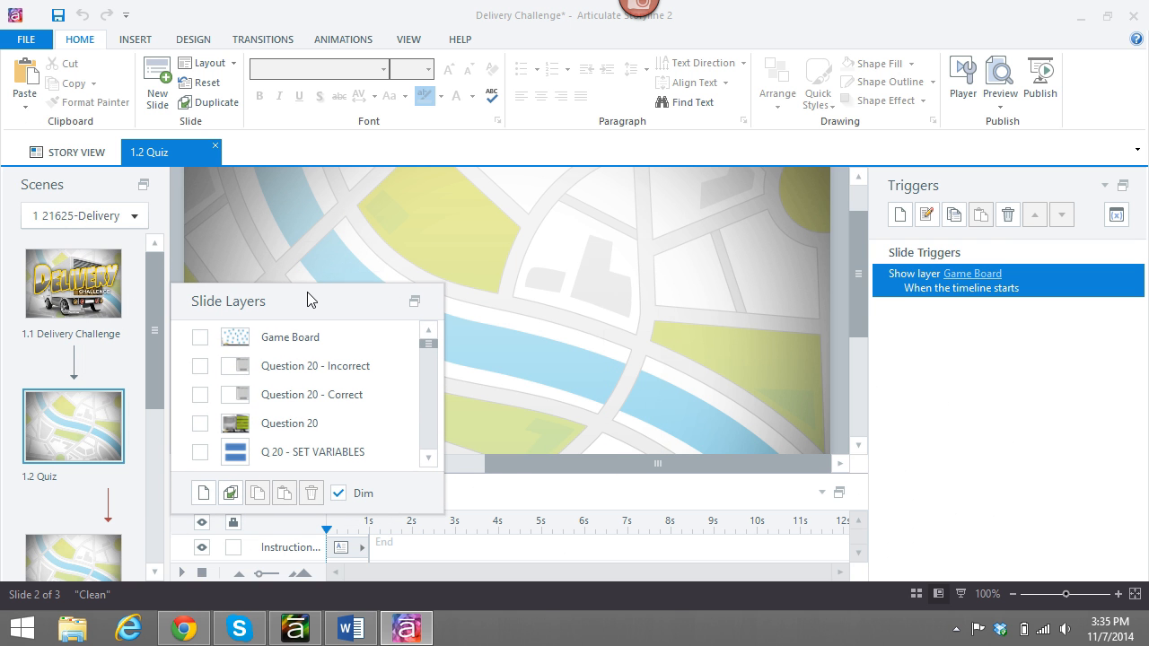
mouse_move(72, 345)
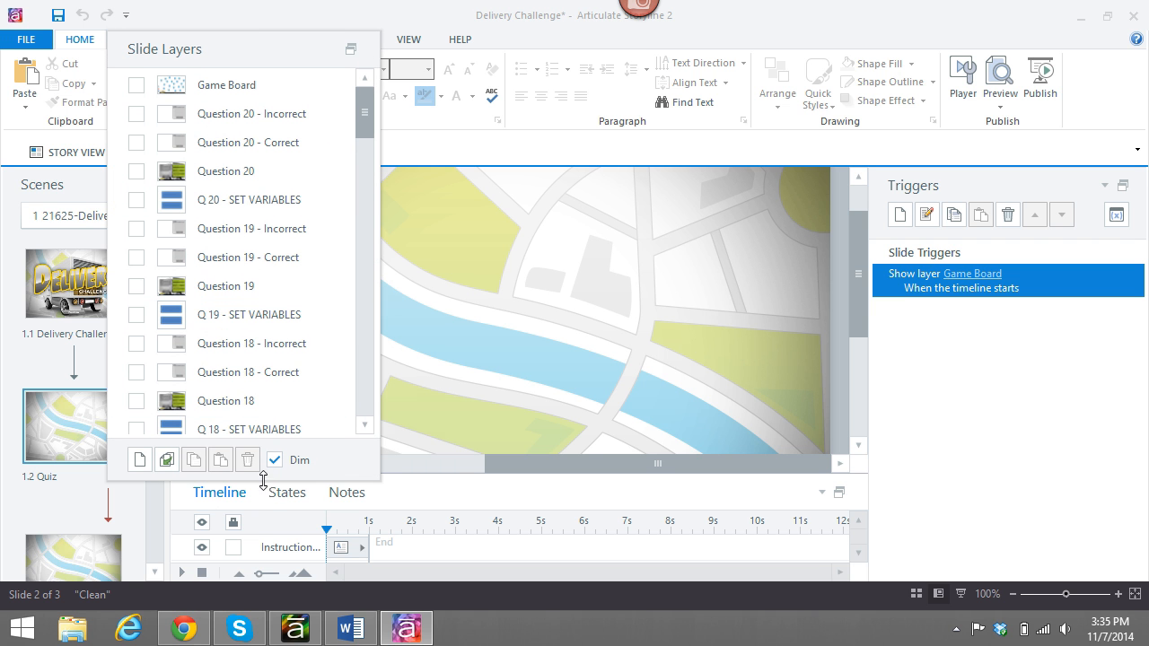
mouse_move(264, 488)
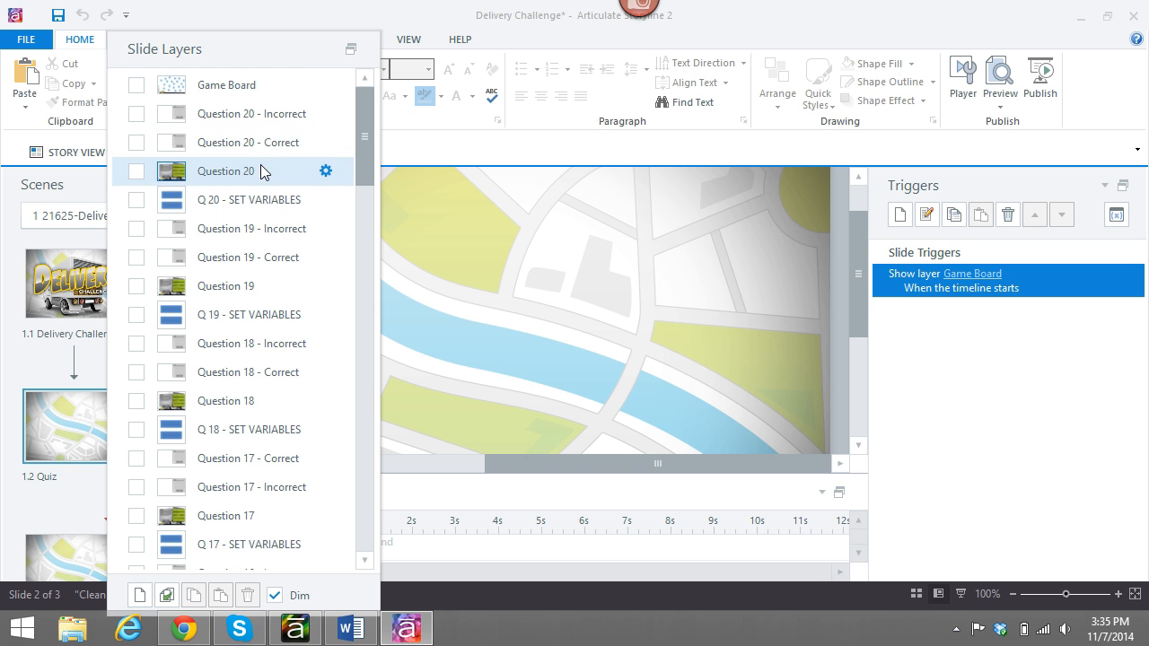
Scroll the Slide Layers panel down to the Q.01 - SET VARIABLES layer
scroll(down, 3)
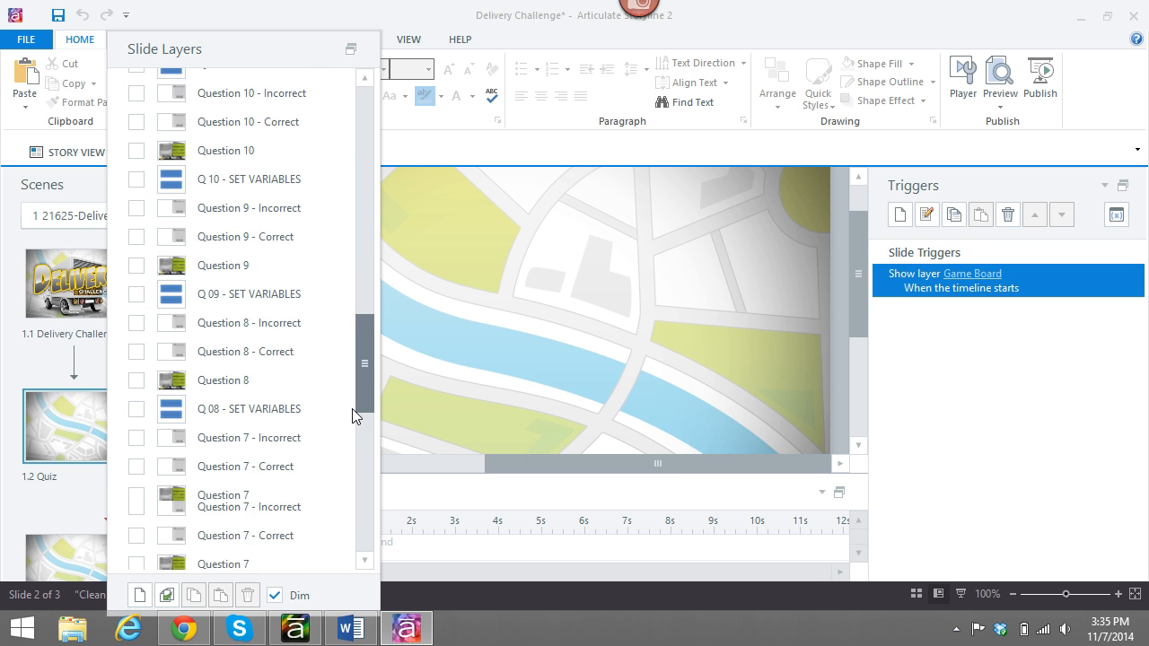
scroll(down, 3)
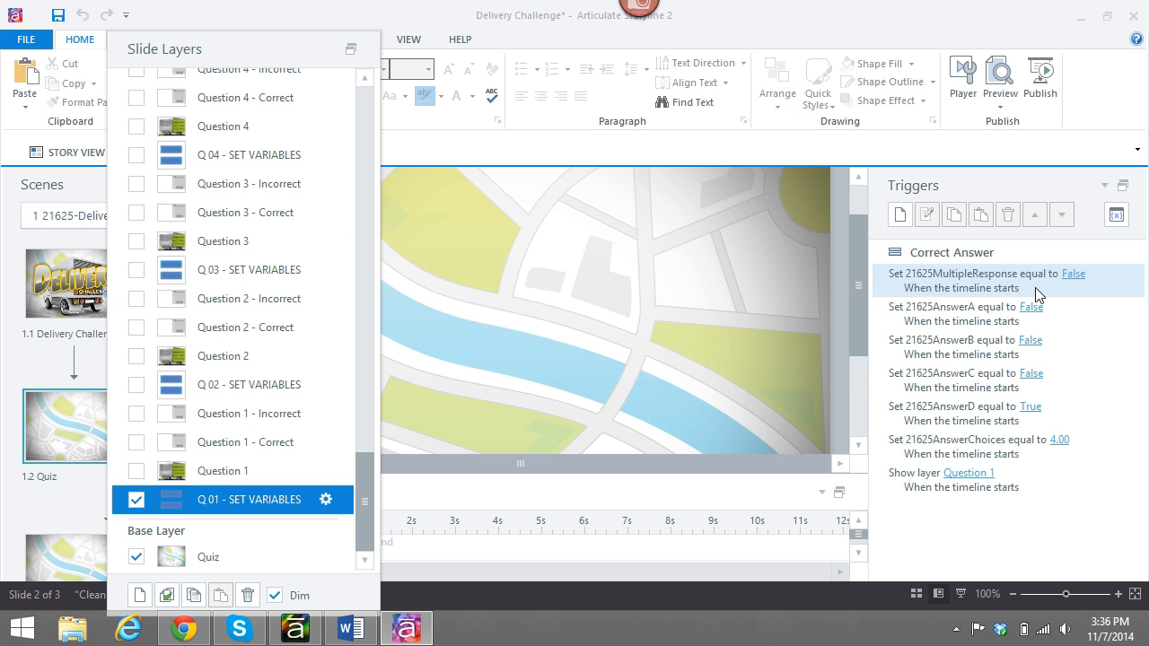
mouse_move(201, 512)
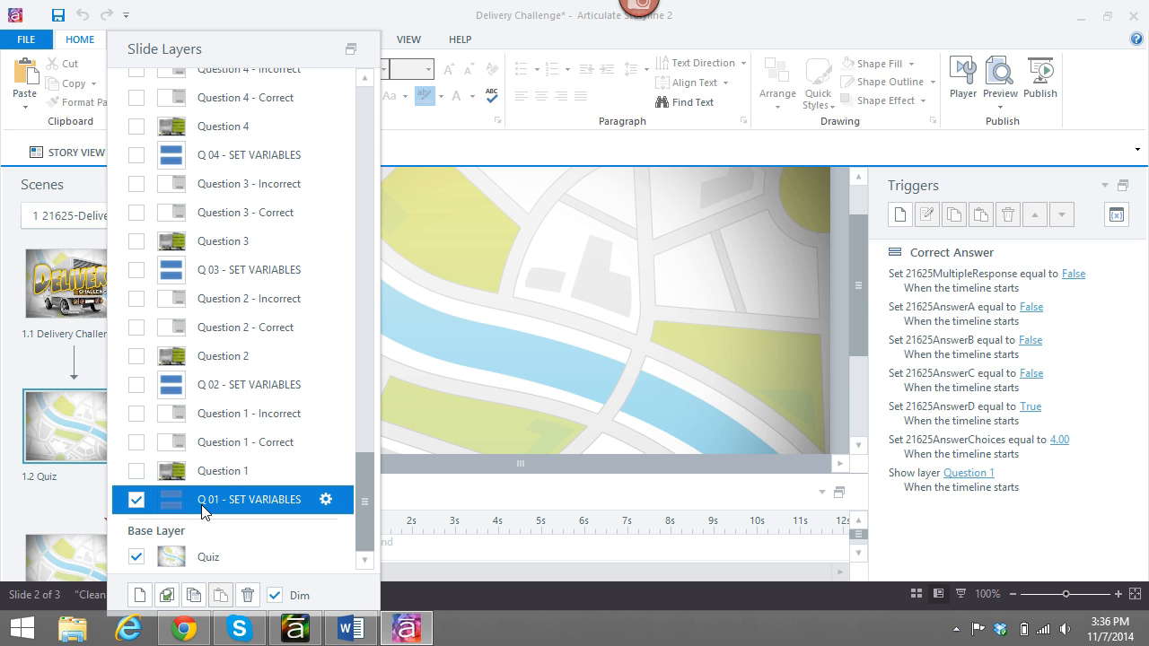
mouse_move(197, 517)
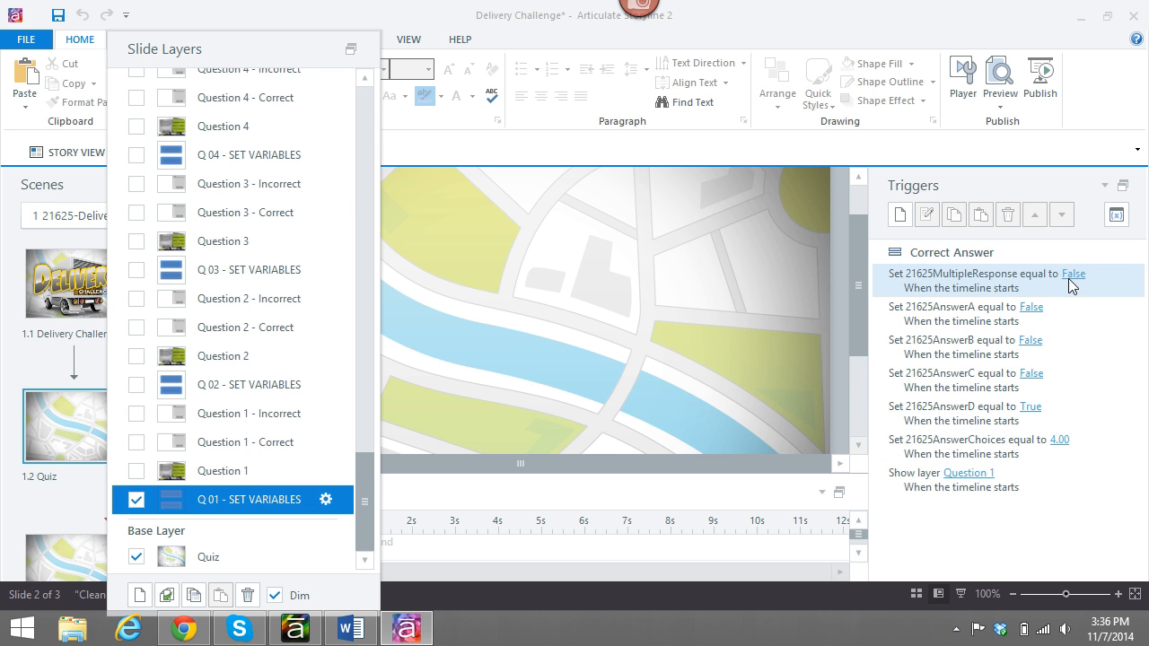
click(1073, 273)
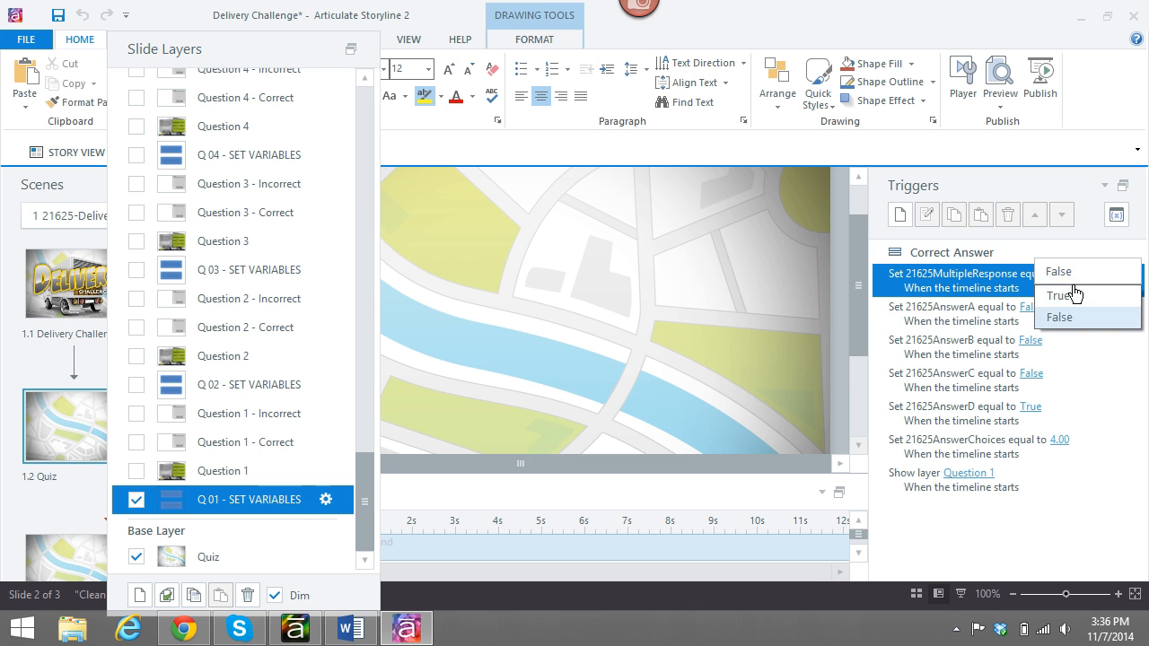
click(1059, 295)
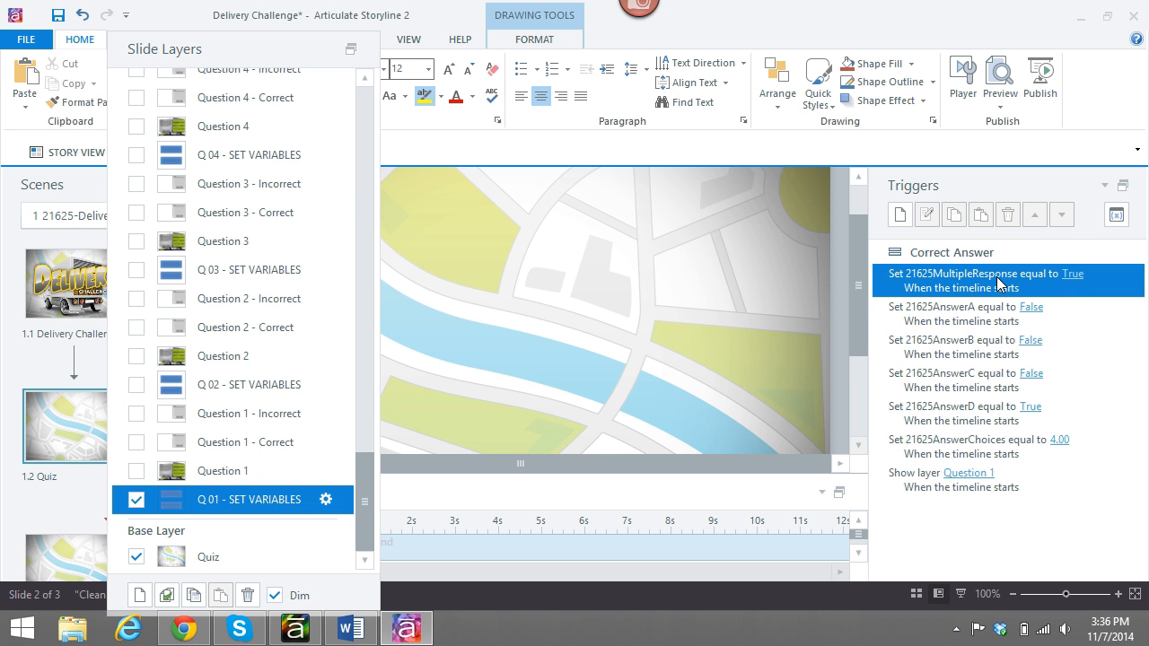
mouse_move(973, 279)
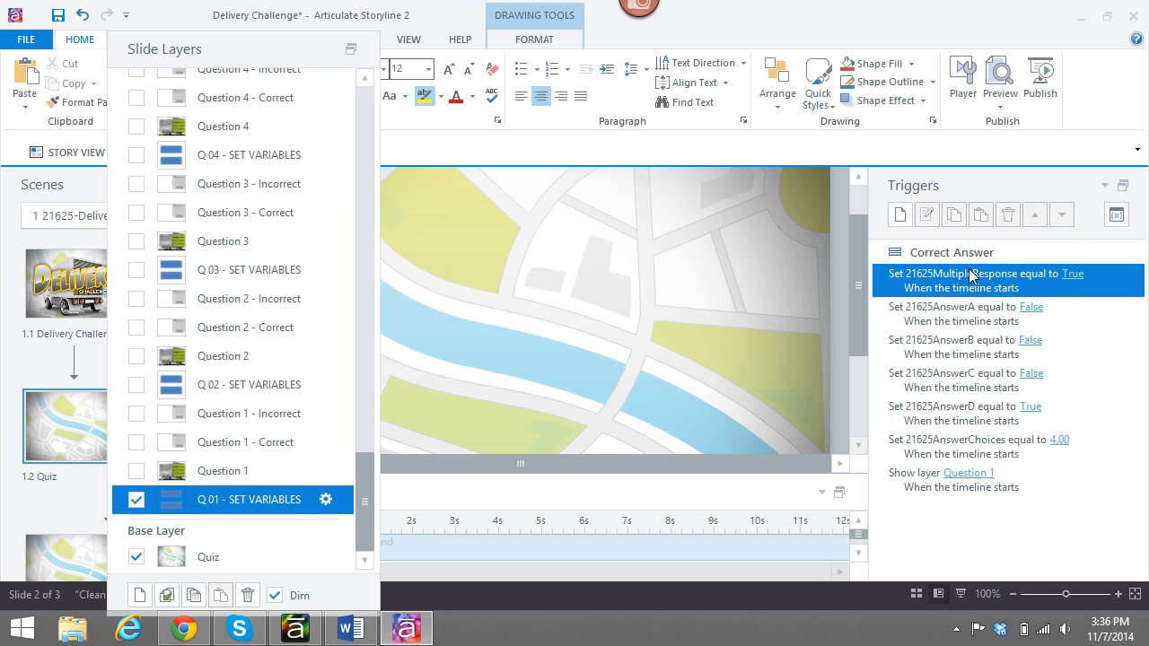
mouse_move(991, 305)
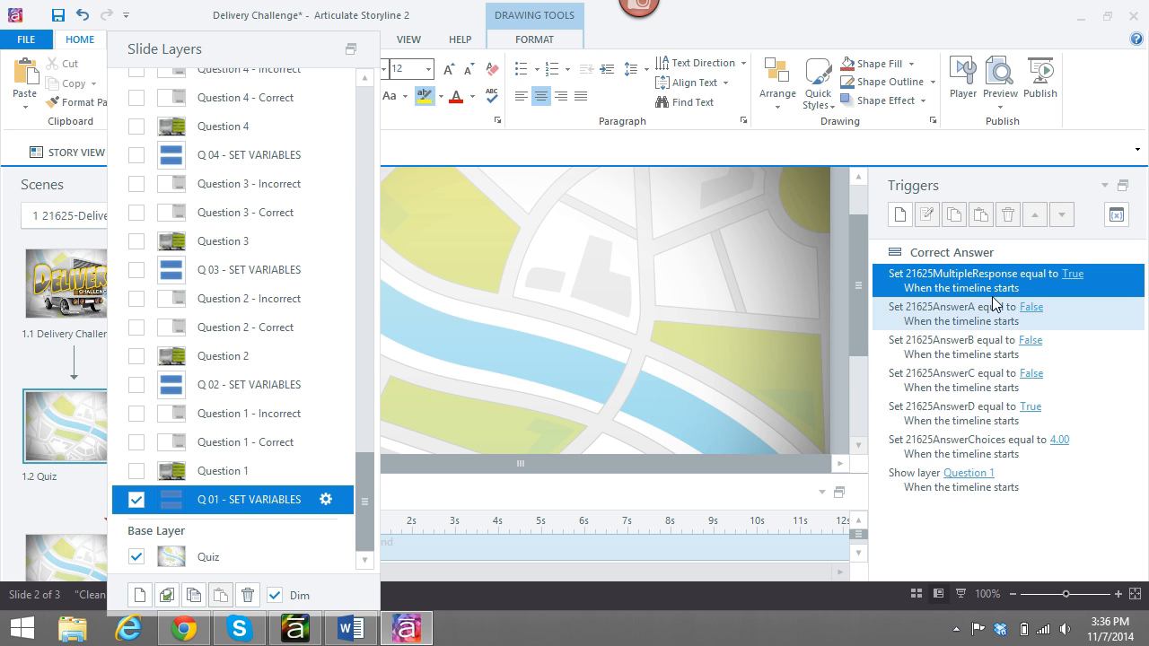
mouse_move(1083, 286)
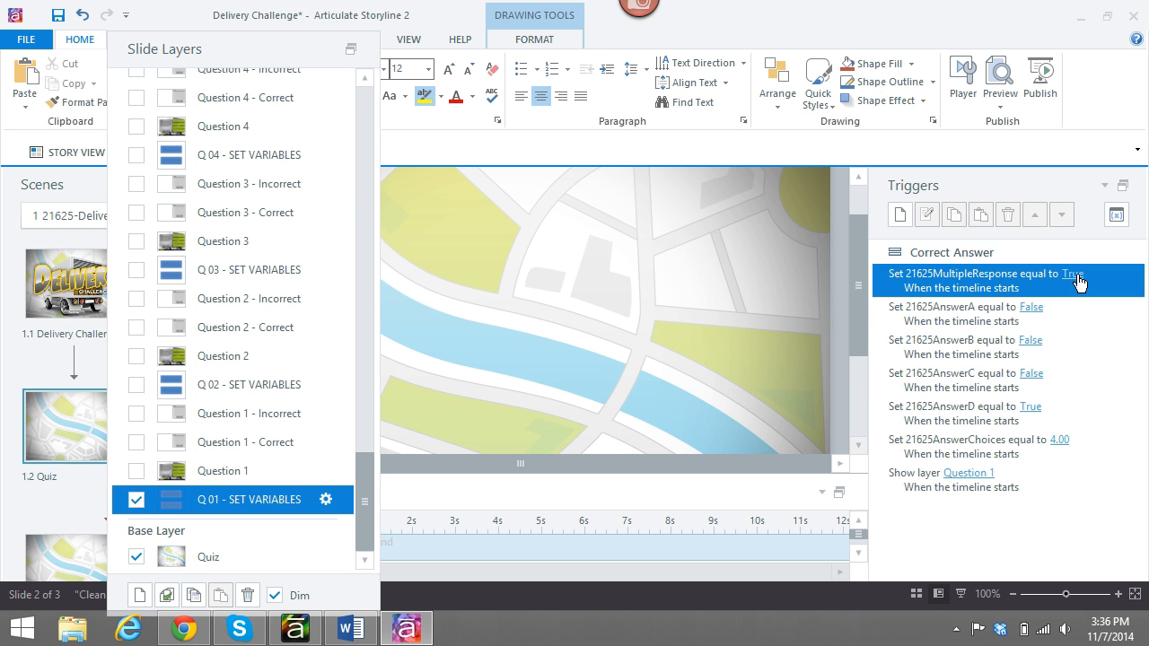
click(1074, 273)
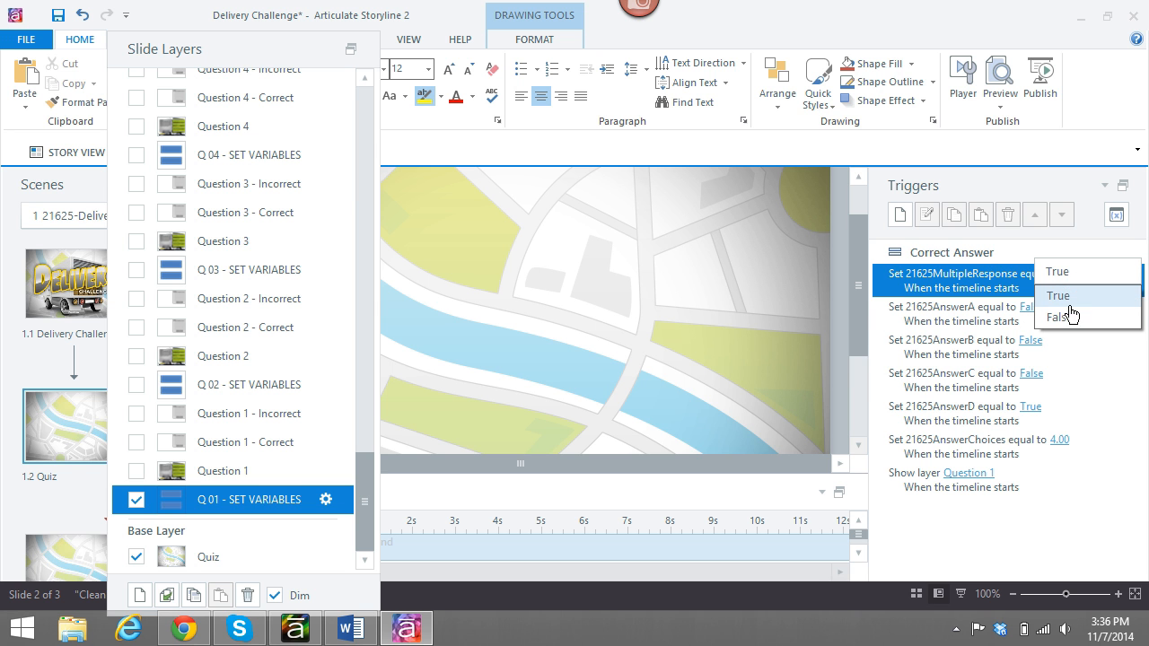
click(1060, 316)
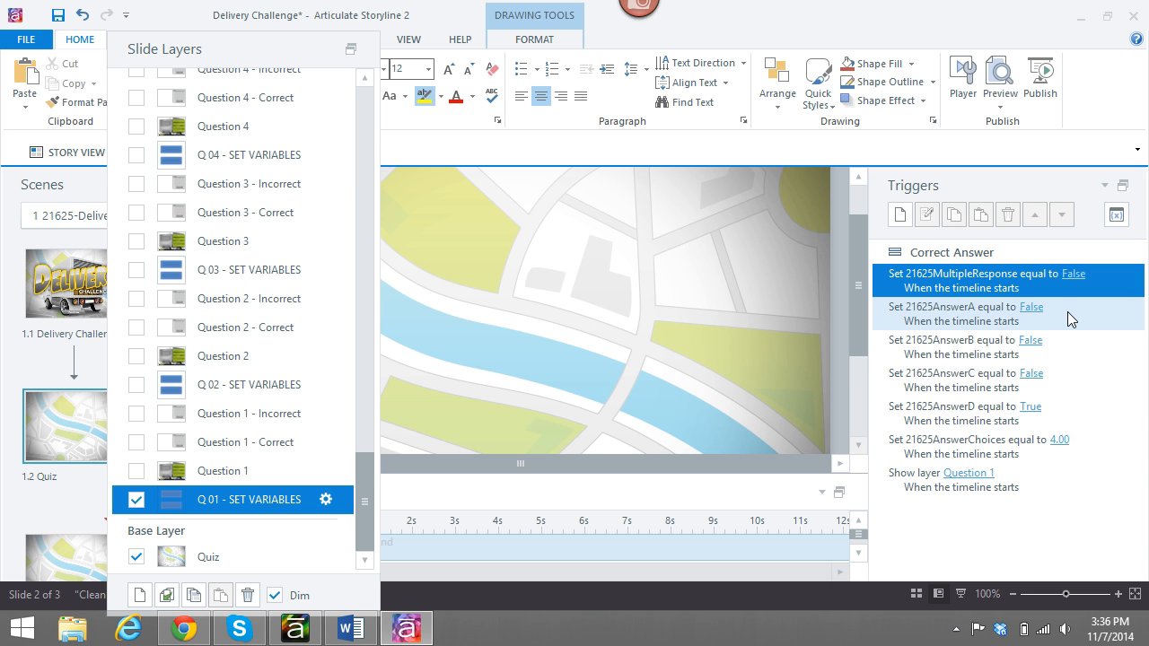
mouse_move(995, 413)
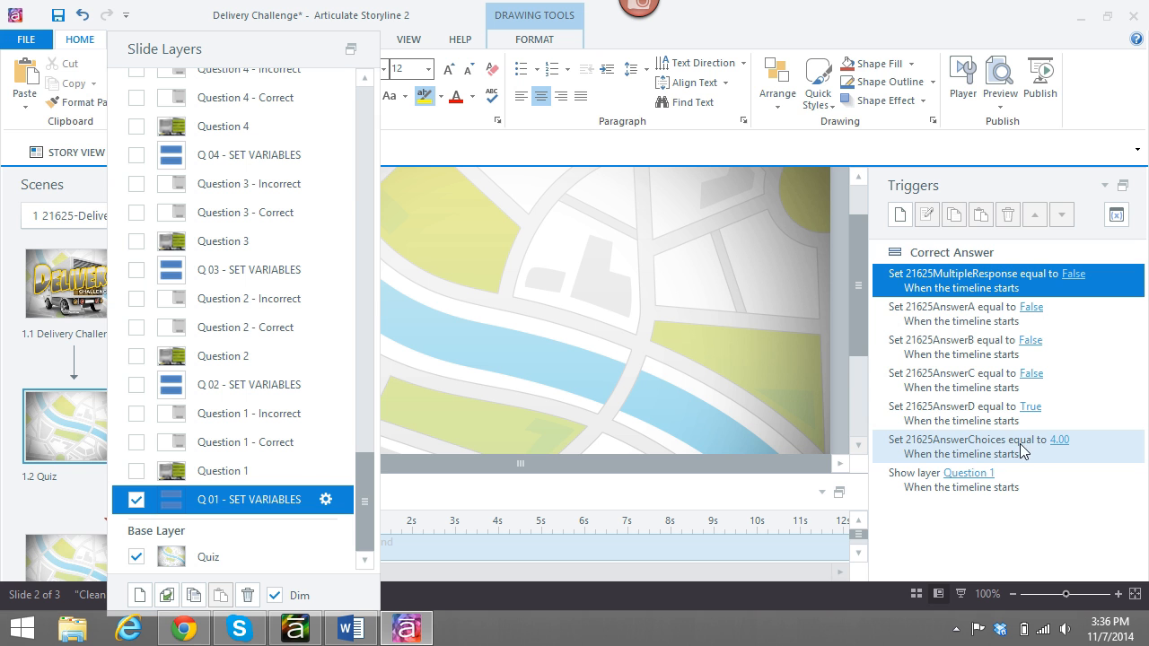
mouse_move(1063, 449)
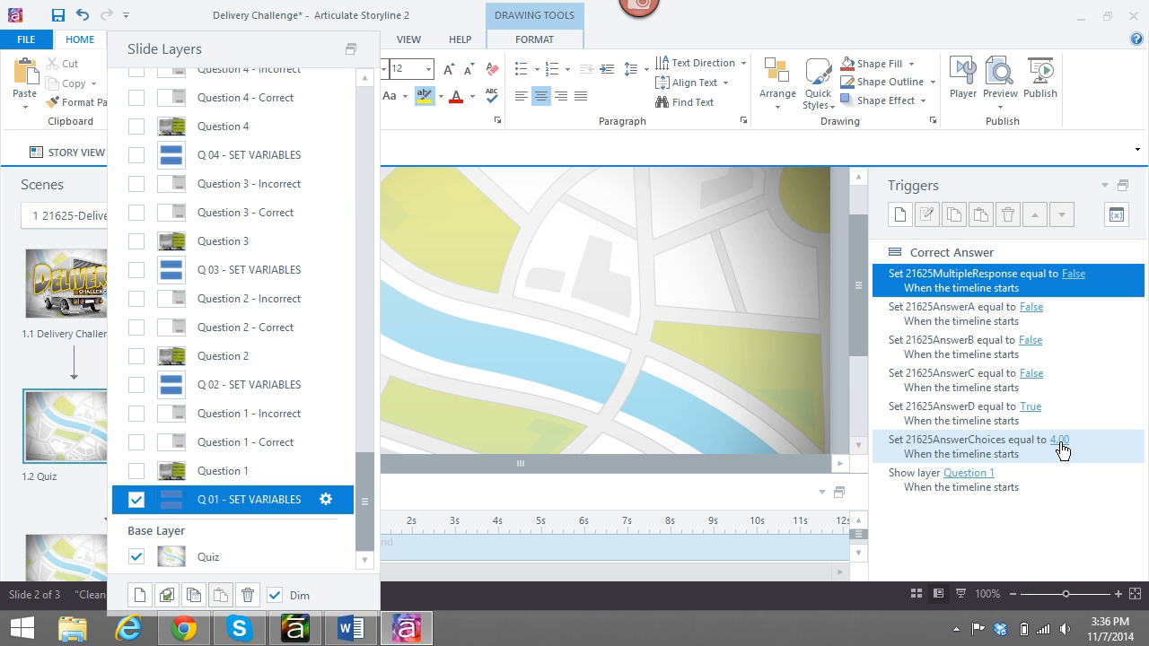
mouse_move(1063, 448)
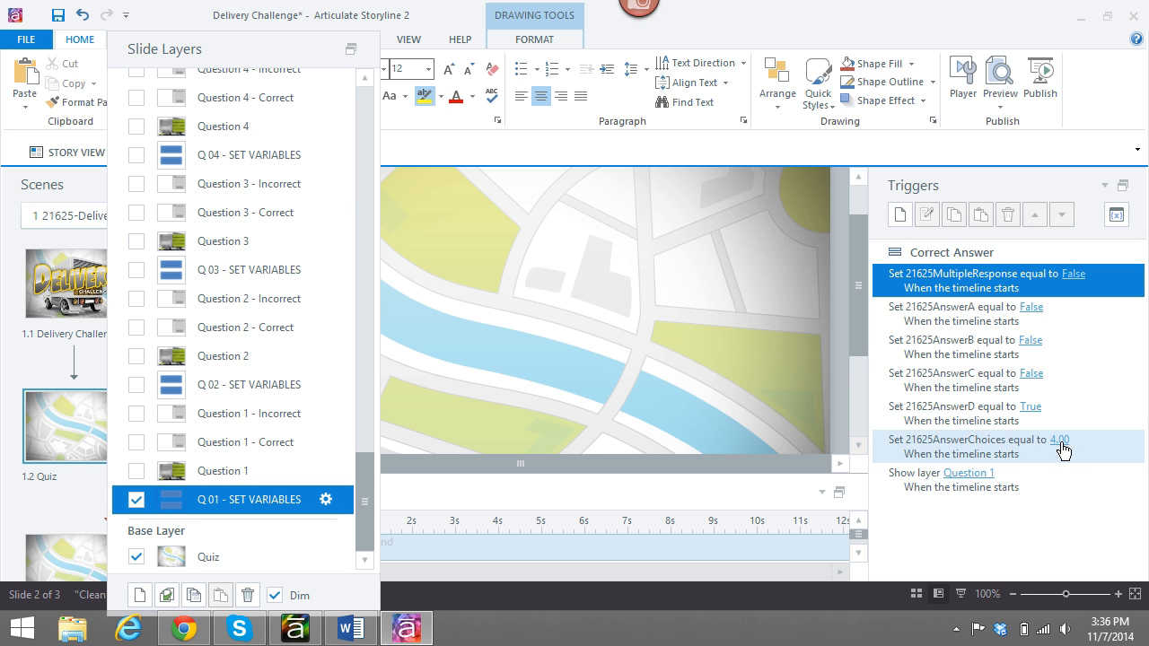
mouse_move(1063, 450)
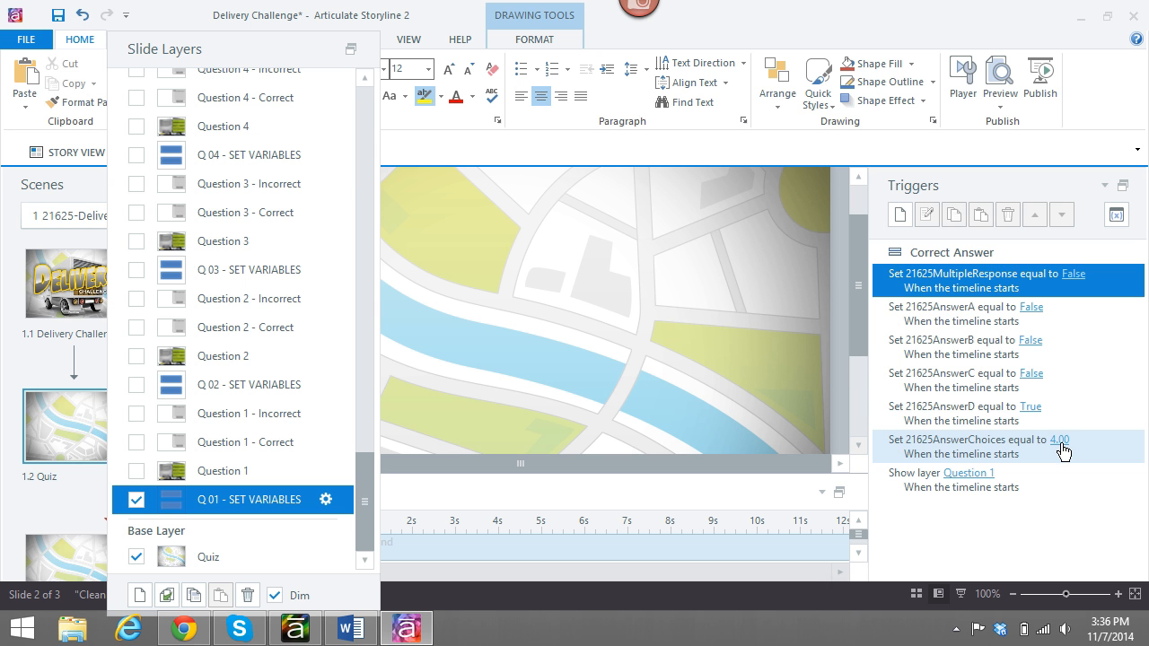
click(1059, 438)
text(2)
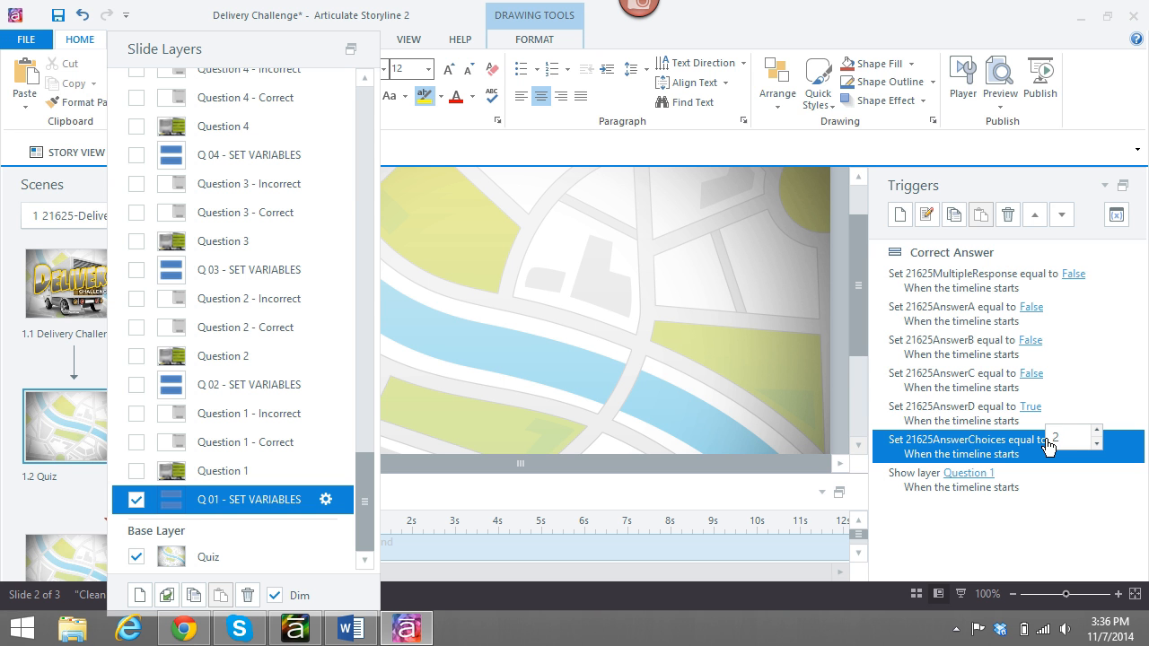
text(3)
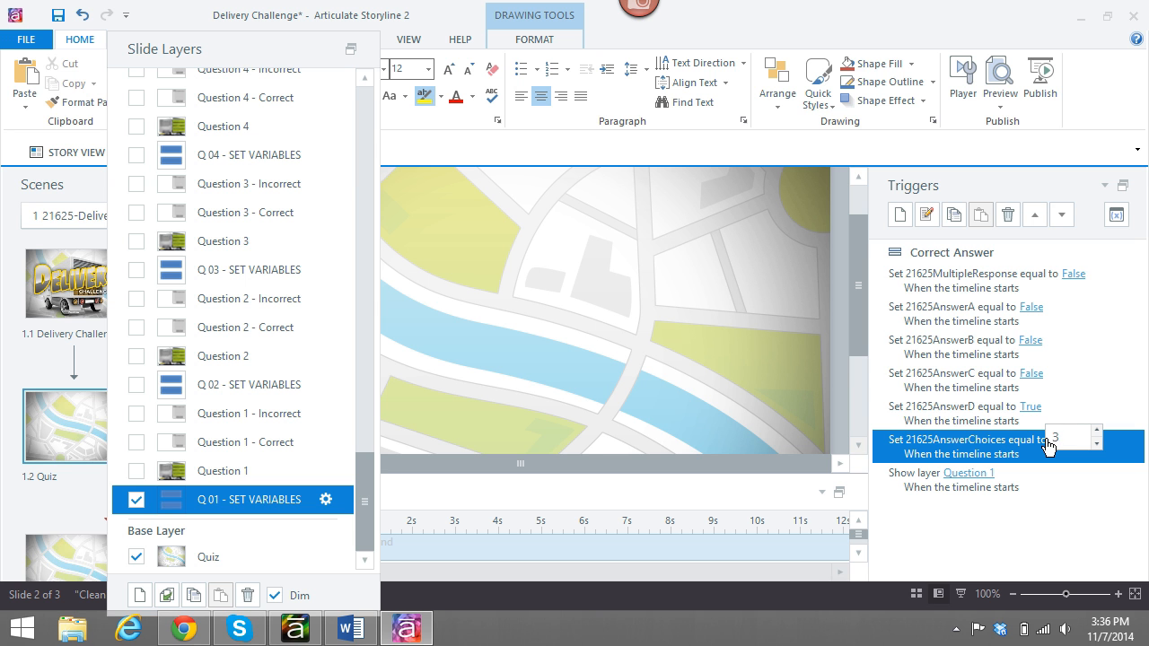
click(1096, 431)
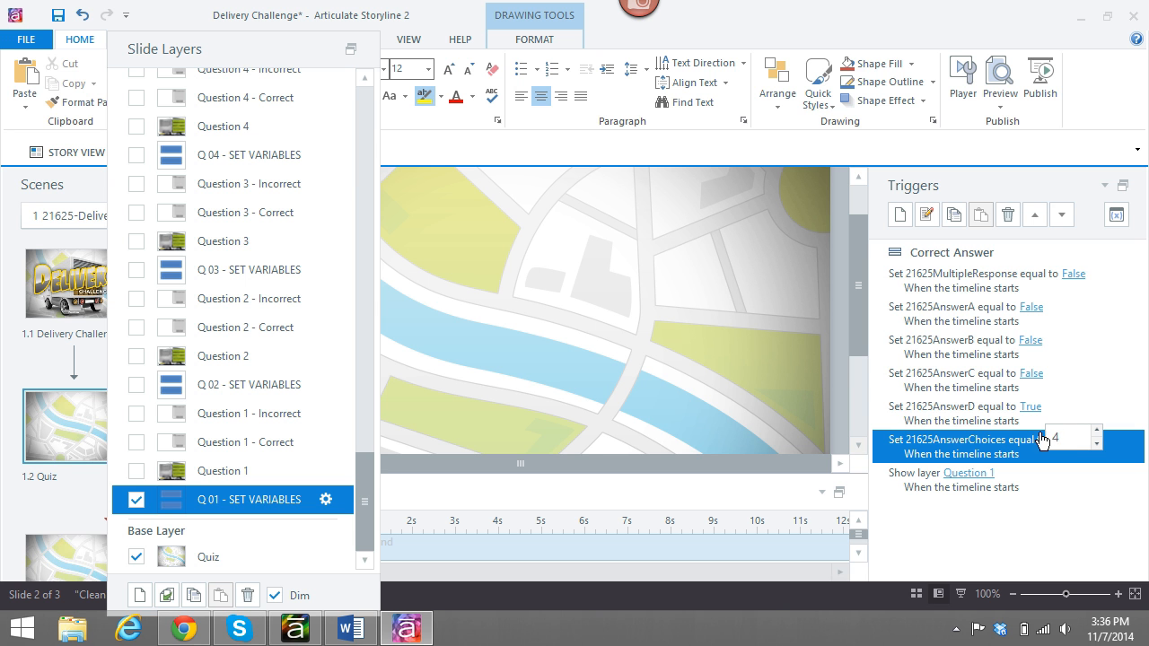
click(961, 406)
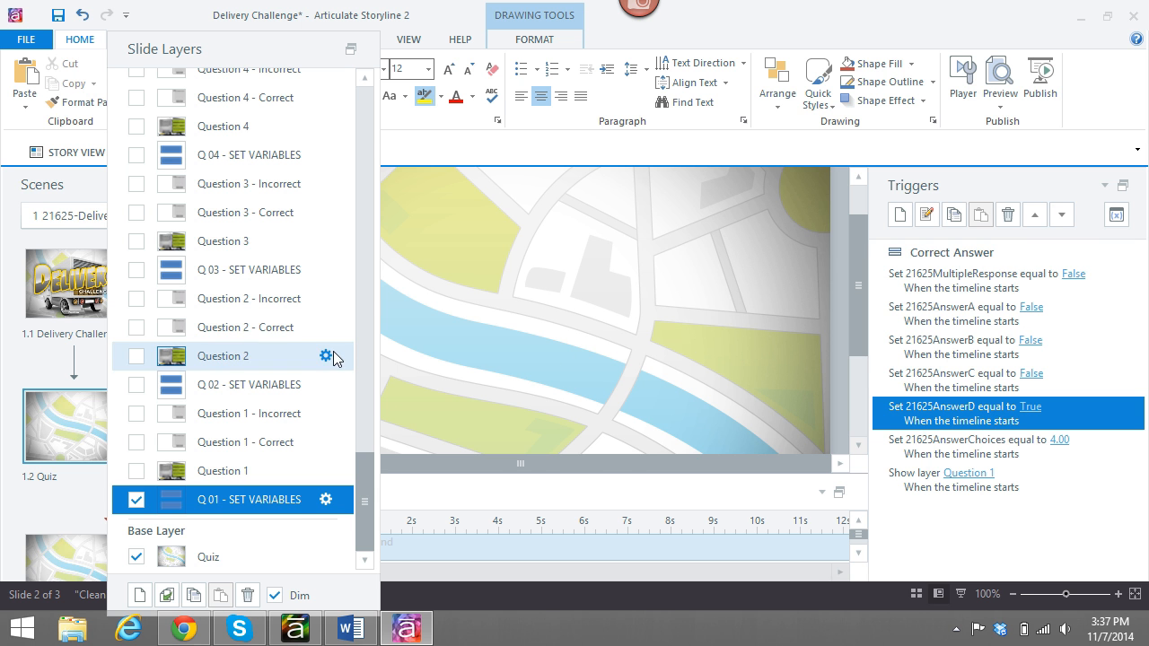
Show the Question 1 layer and select answer D, This is correct, to inspect its triggers
click(222, 470)
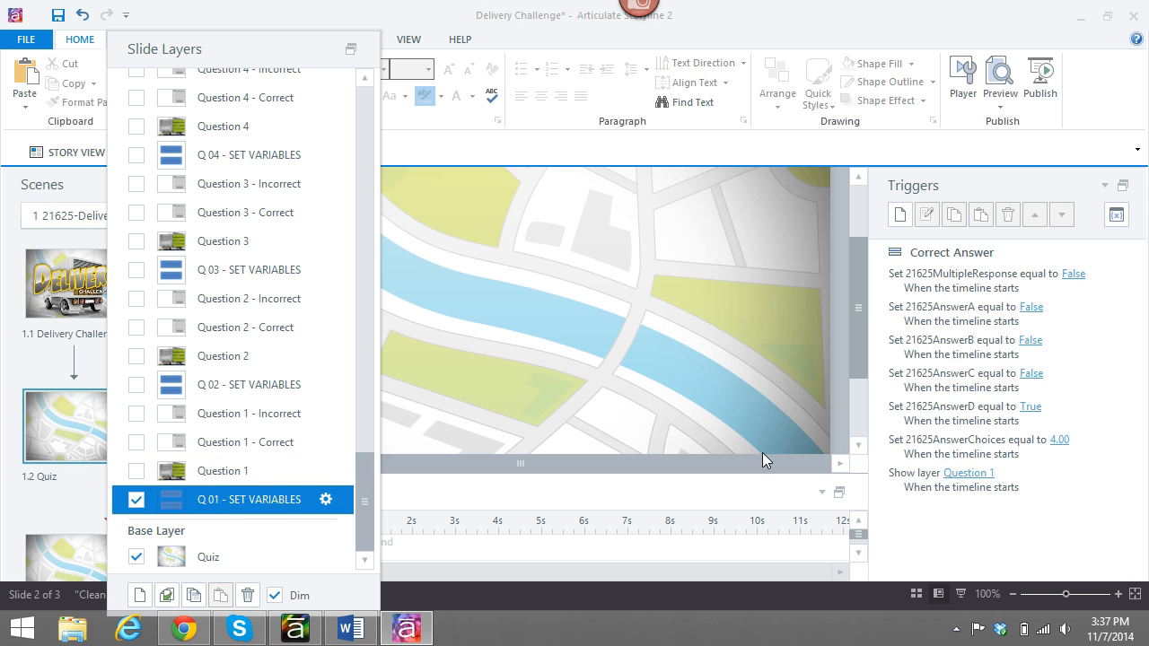
mouse_move(971, 413)
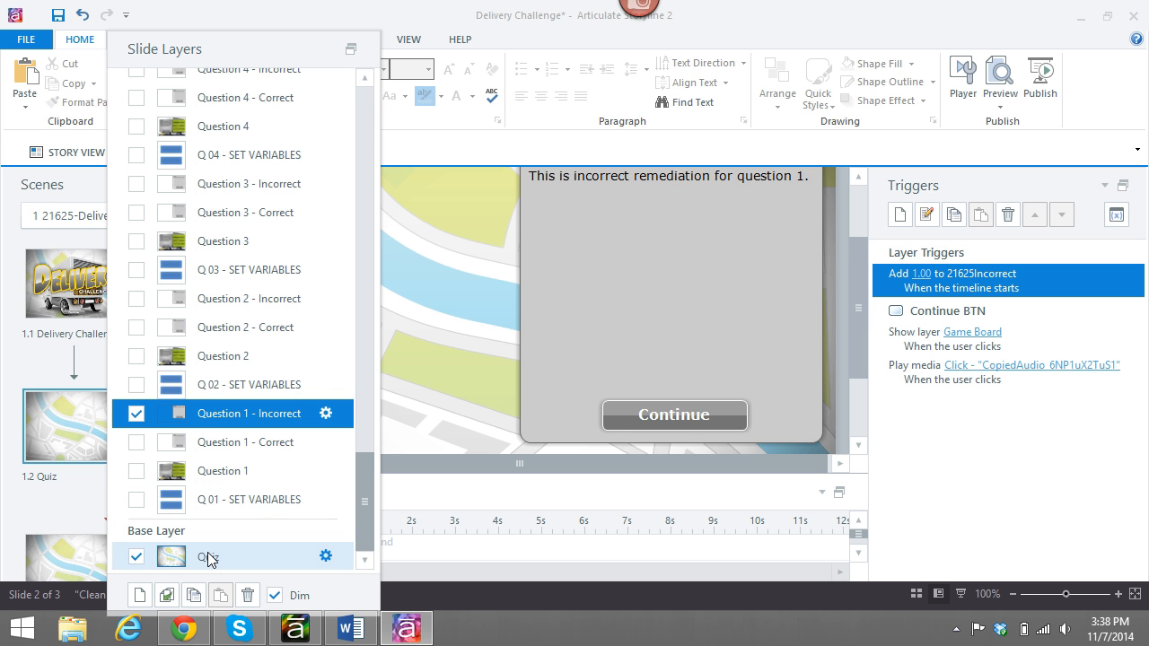
click(212, 556)
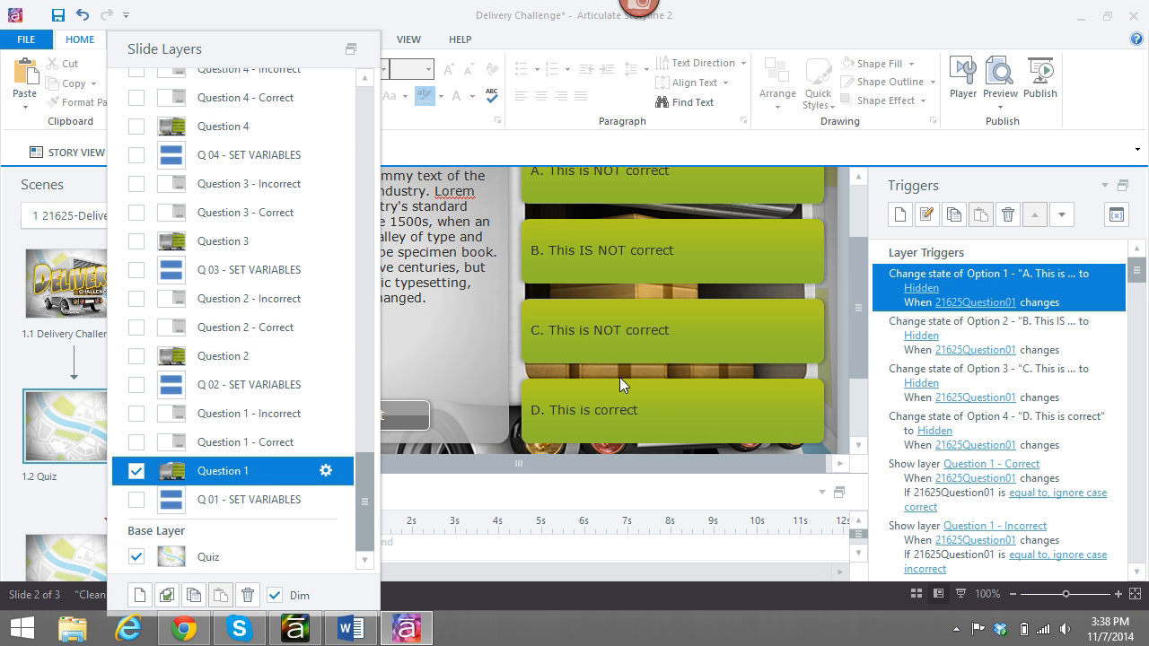
click(673, 410)
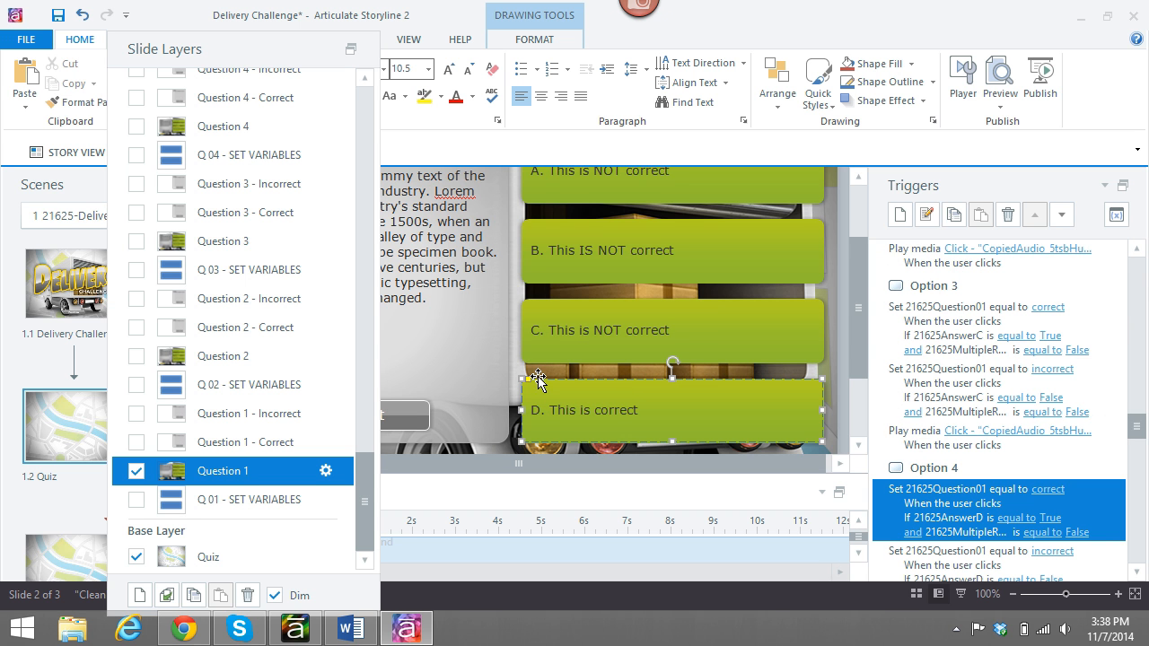
mouse_move(458, 152)
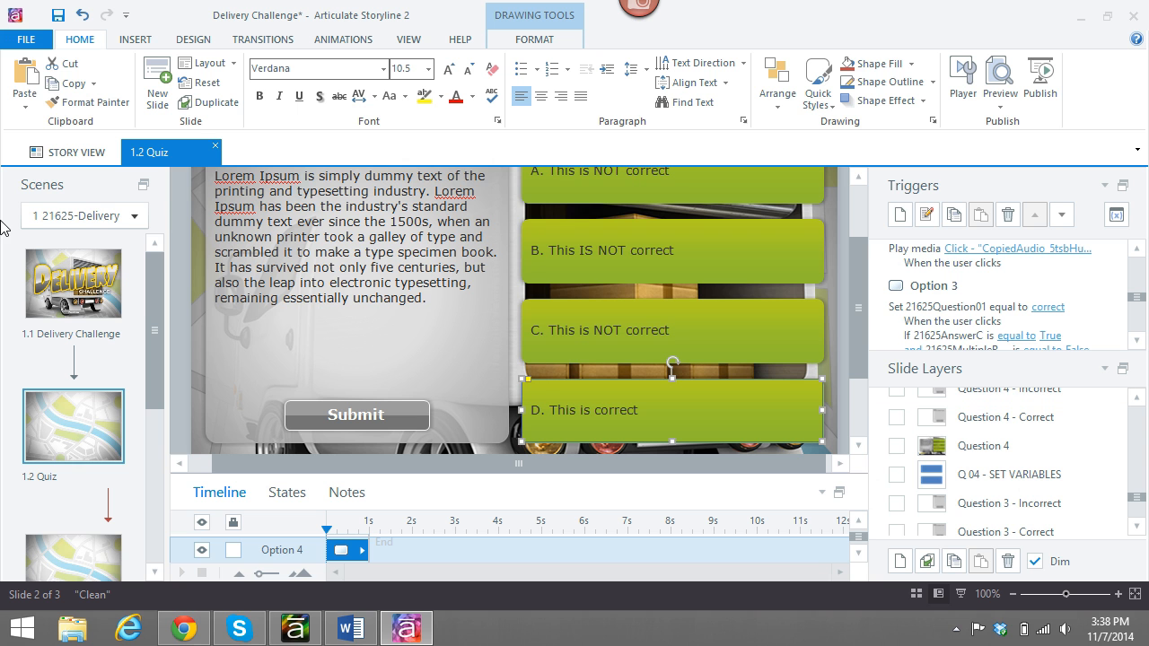
mouse_move(133, 29)
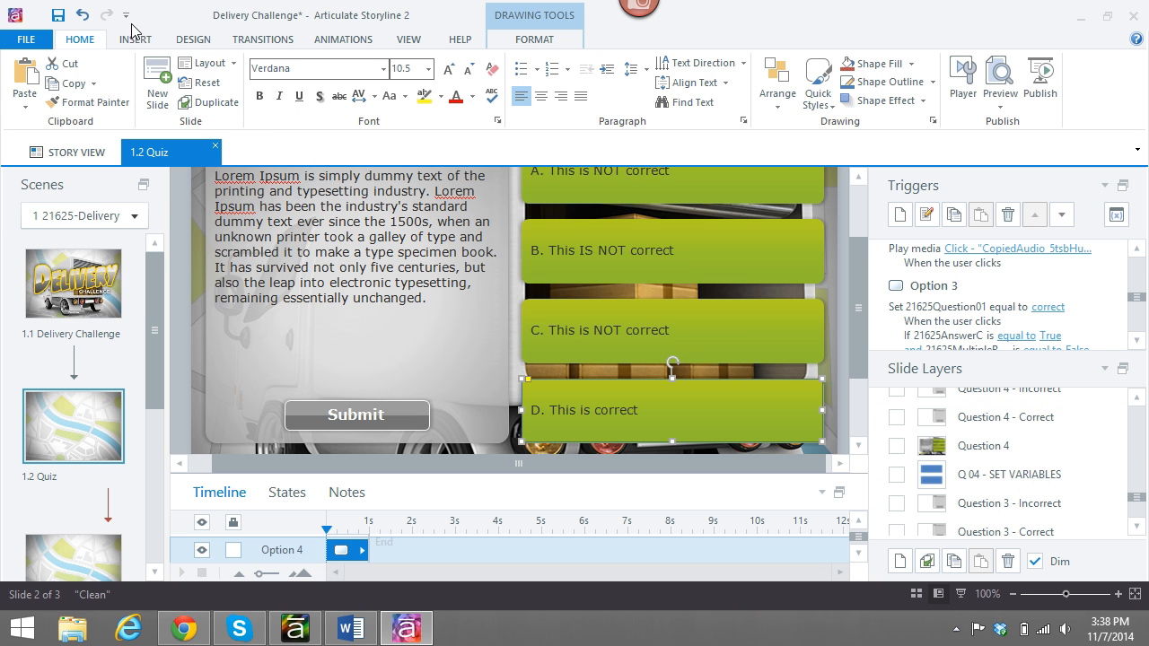
mouse_move(593, 169)
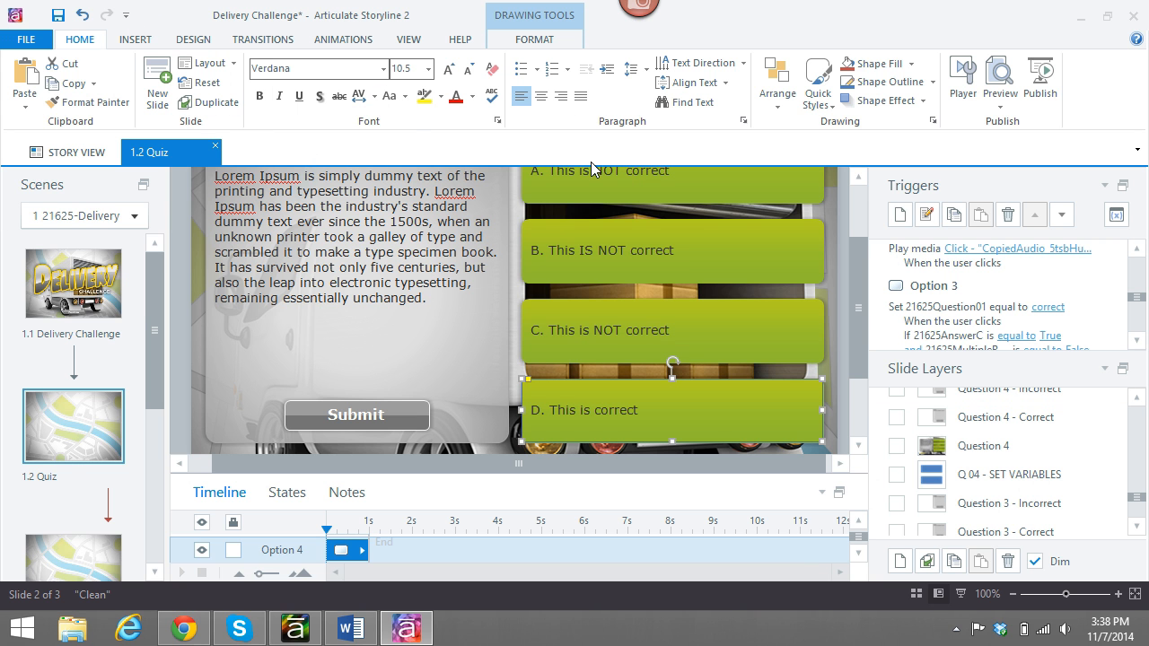
Edit answer D's states from the Format/States tabs and give the Hover state a red Shape Fill
click(535, 39)
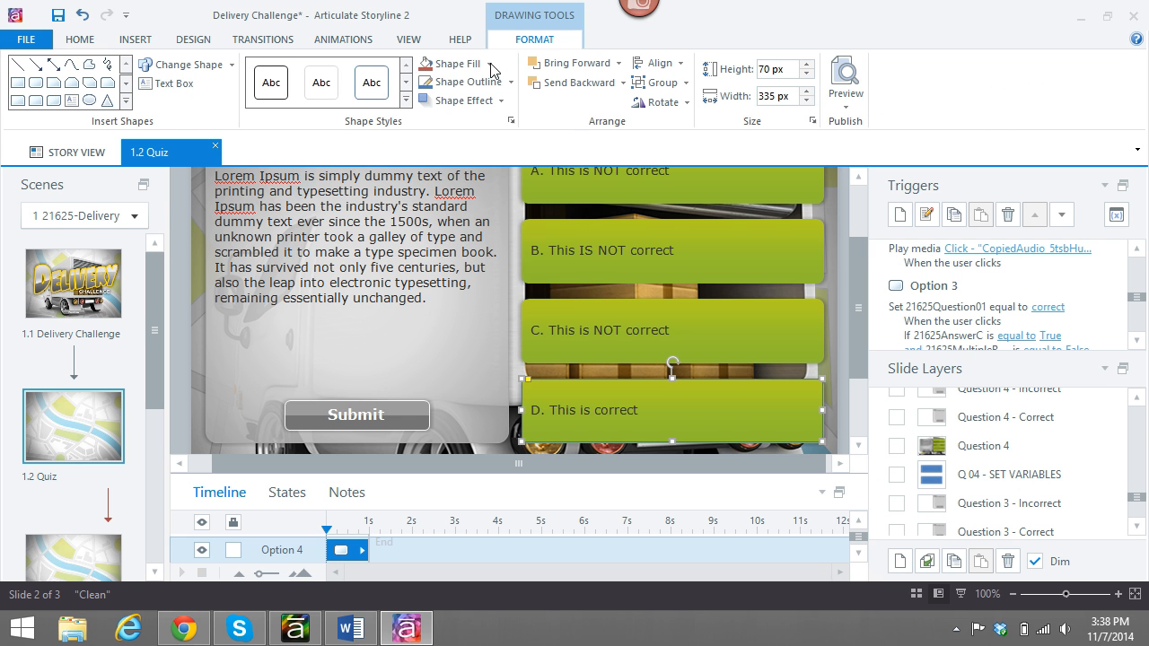
click(455, 65)
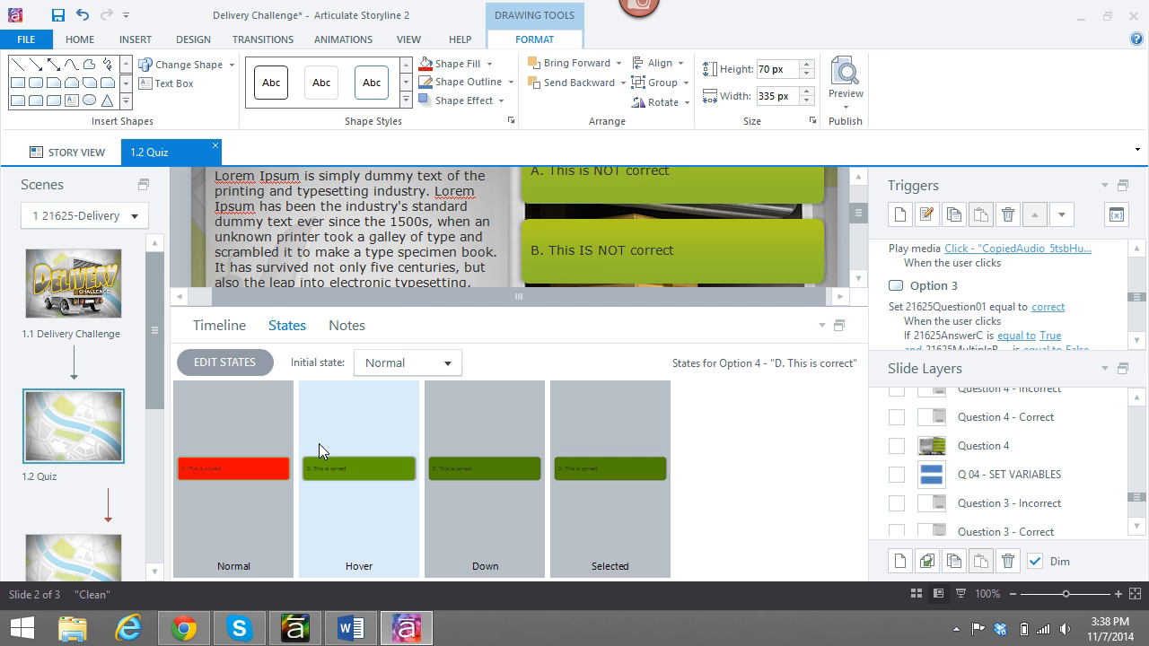
click(224, 363)
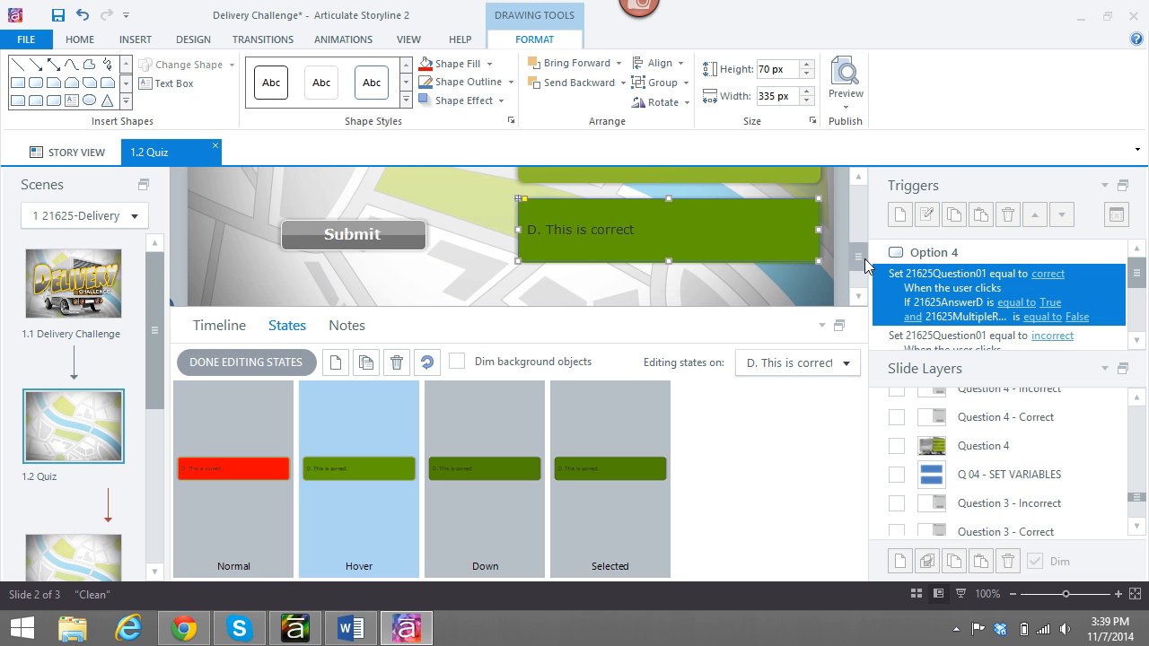
click(453, 63)
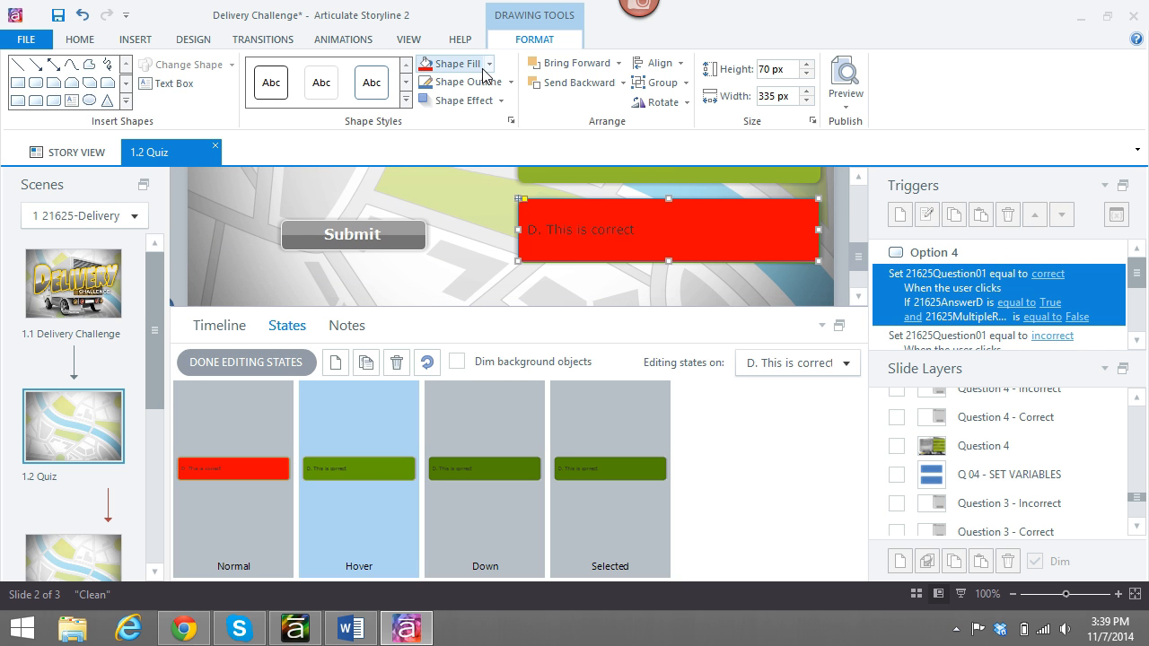
click(453, 65)
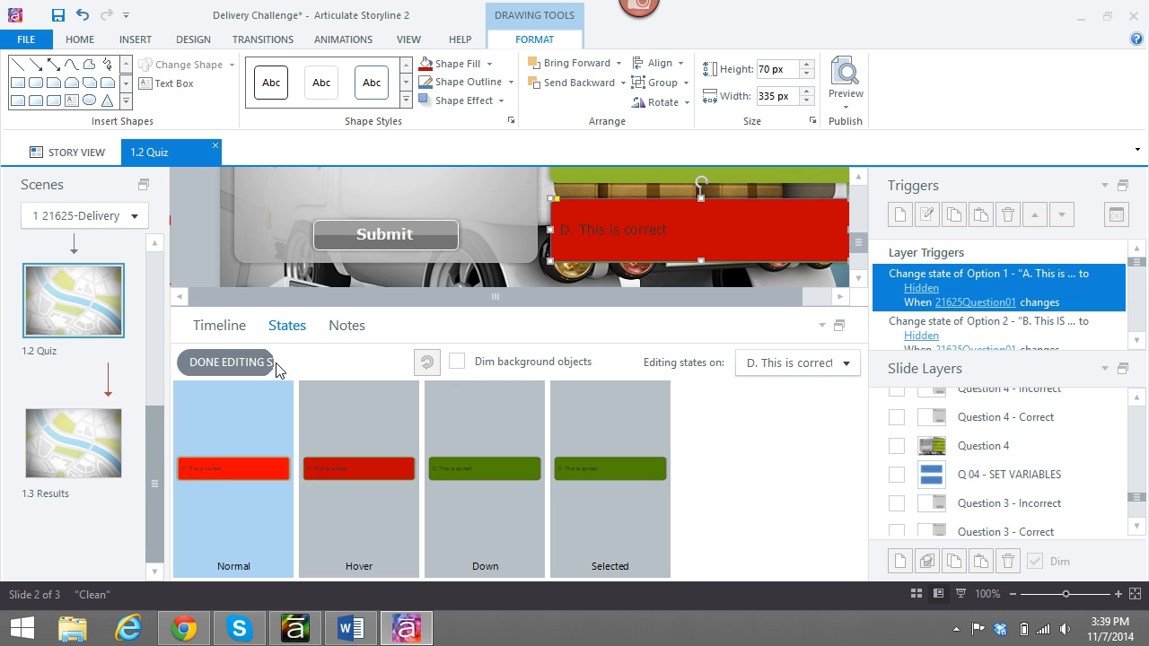
Finish editing answer D's states, apply the red Normal and Hover states to Option 1, and return to Home
click(225, 362)
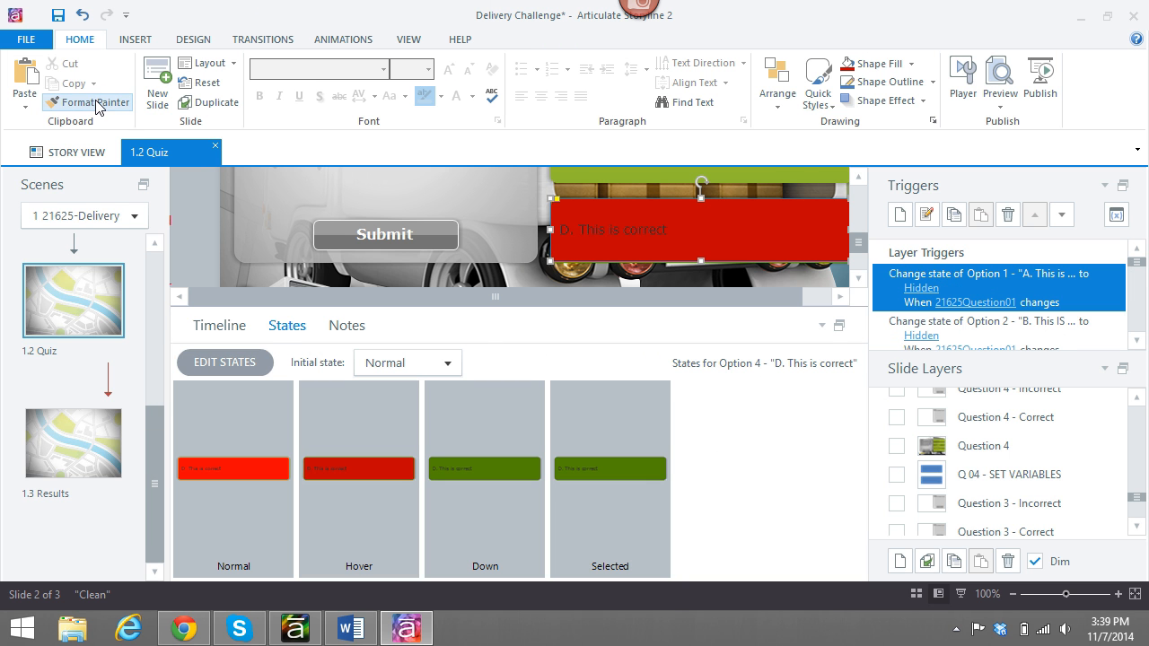
mouse_move(99, 101)
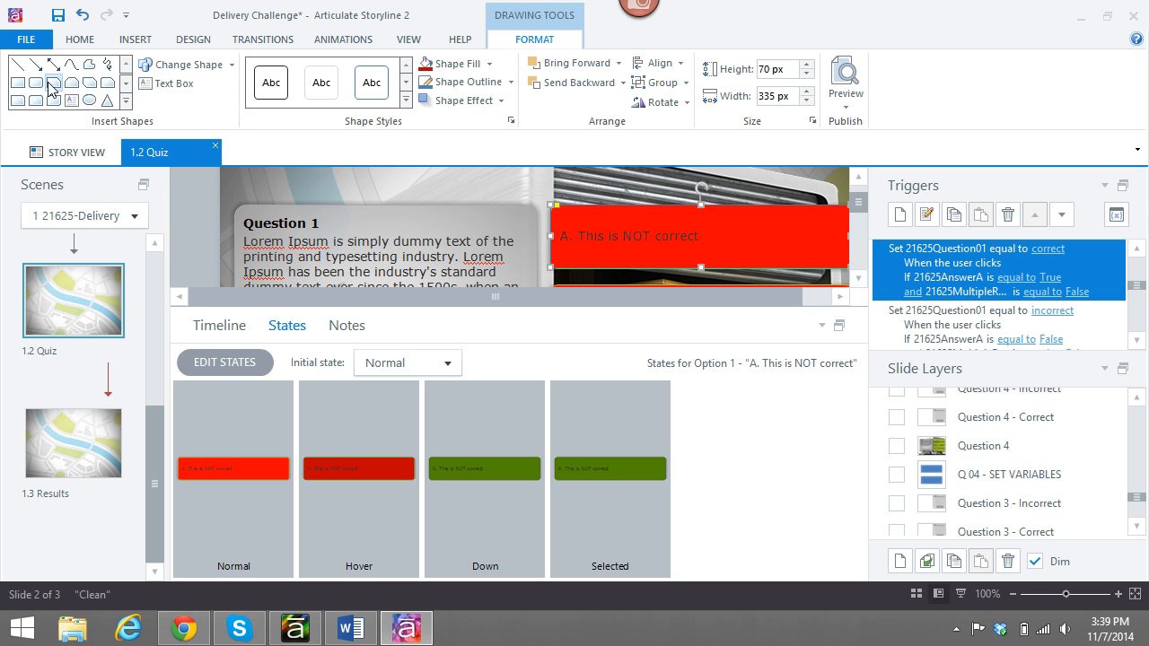
click(27, 39)
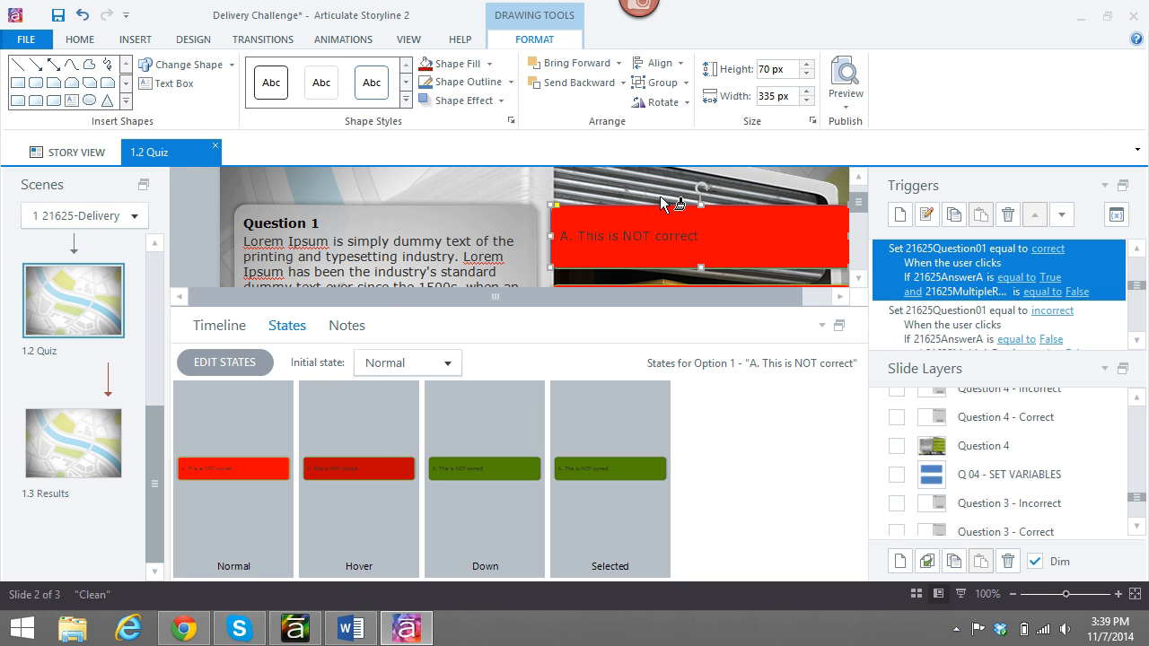
mouse_move(106, 29)
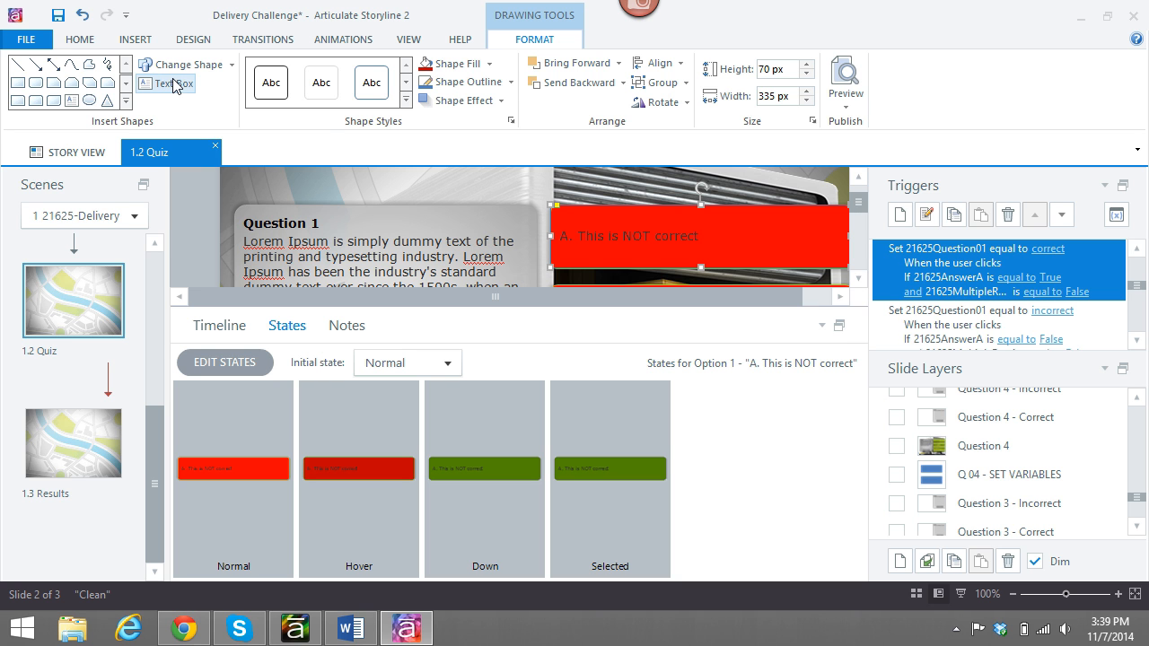
mouse_move(190, 130)
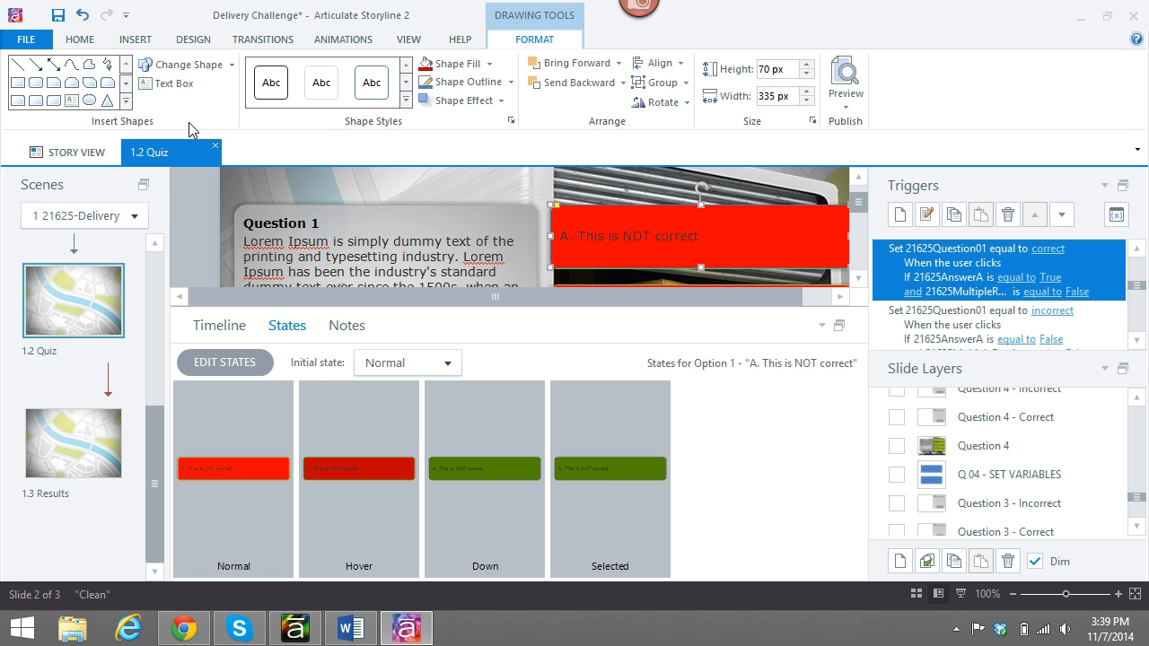
mouse_move(460, 40)
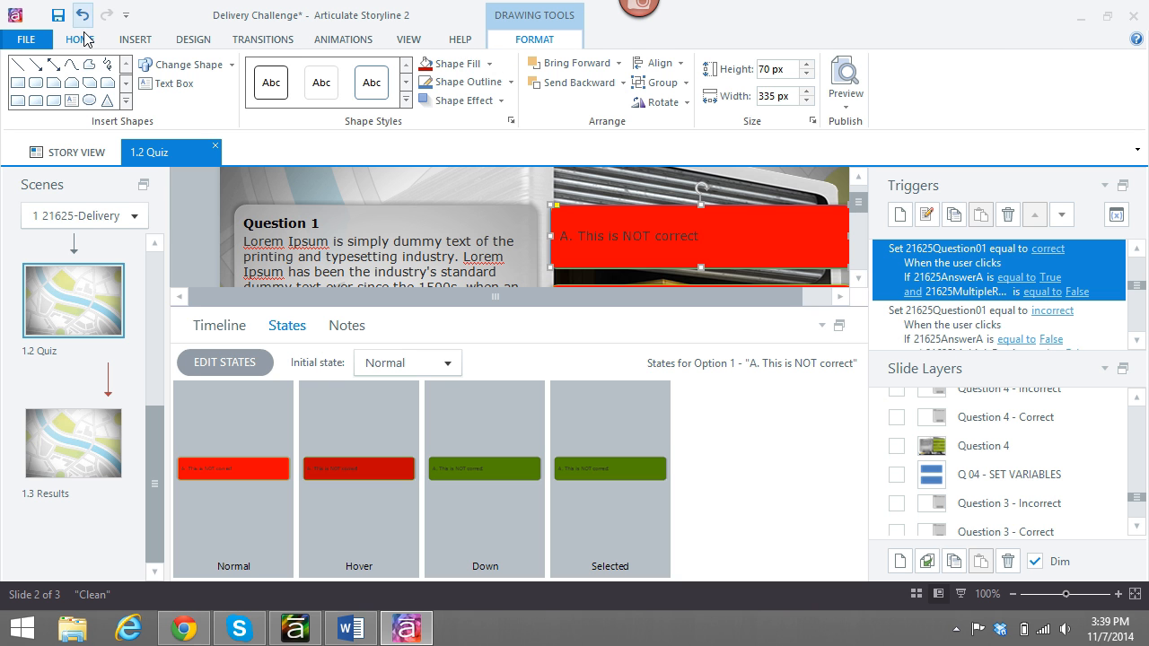
click(79, 40)
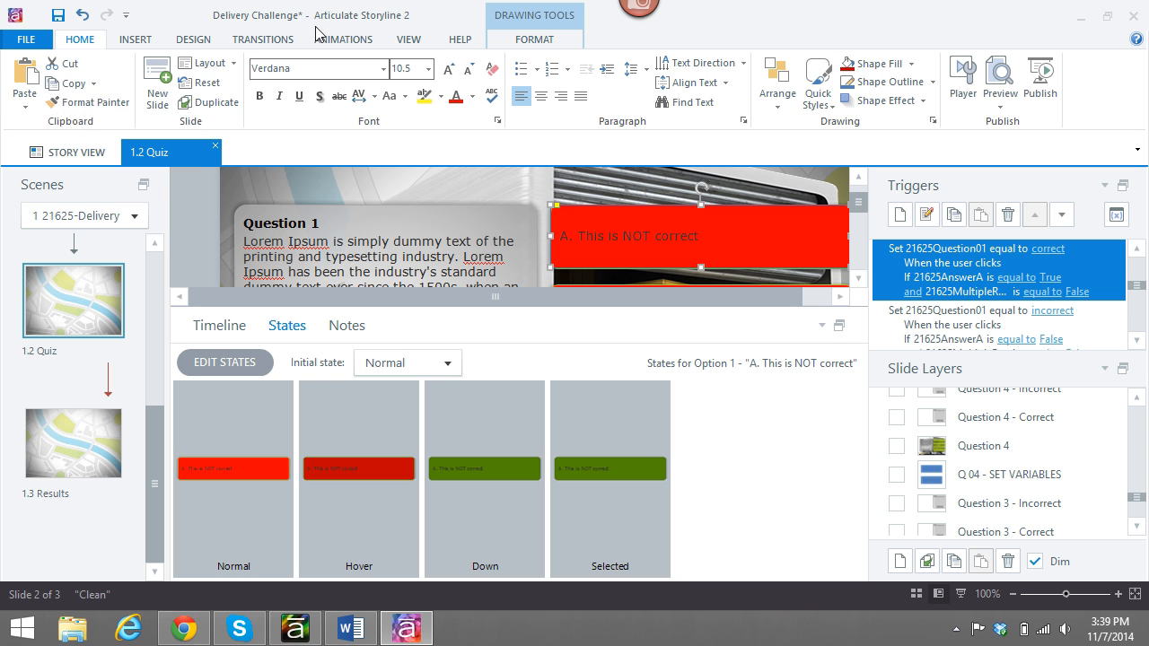
click(409, 40)
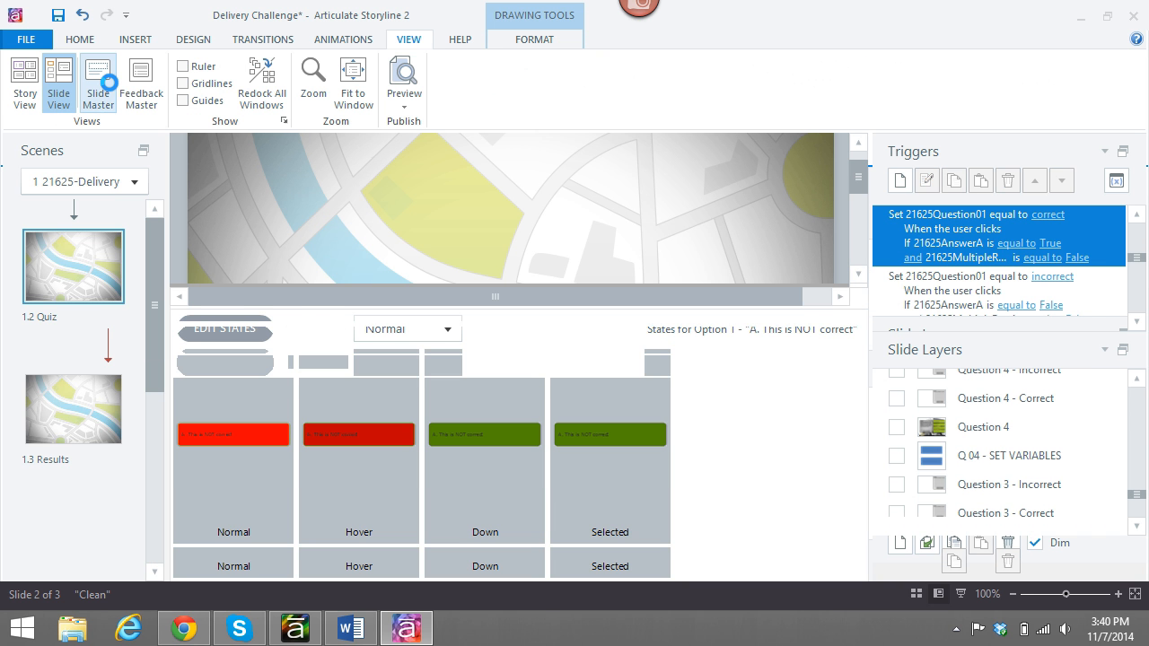
Enter Slide Master view and fit the whole master slide in the window
click(97, 82)
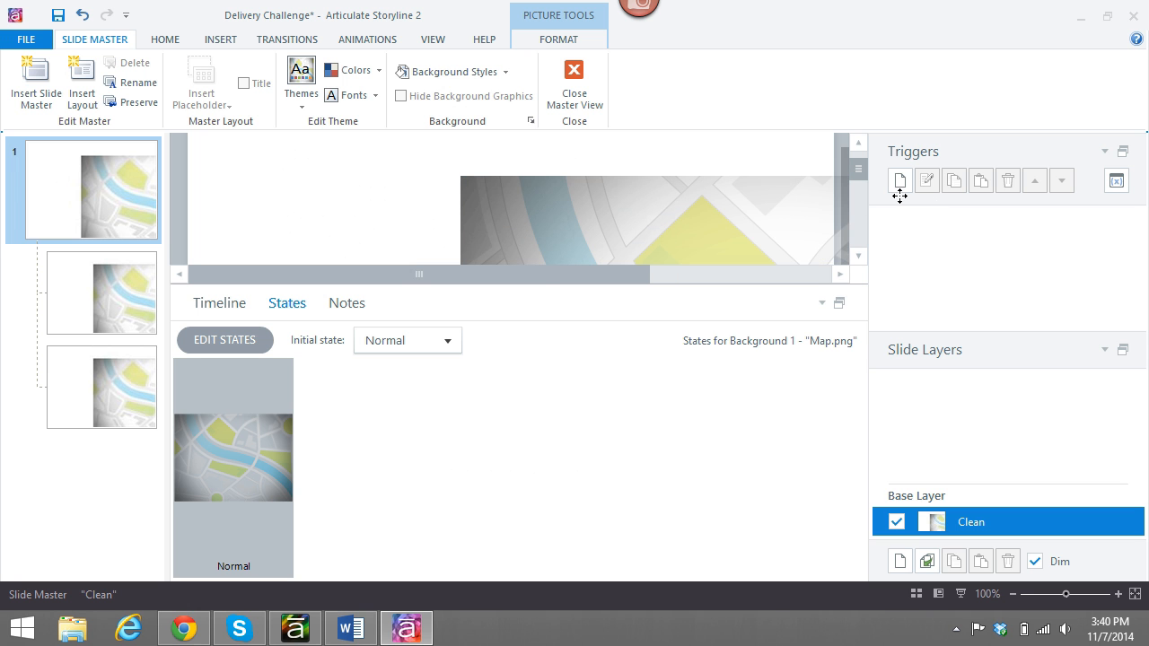
click(219, 40)
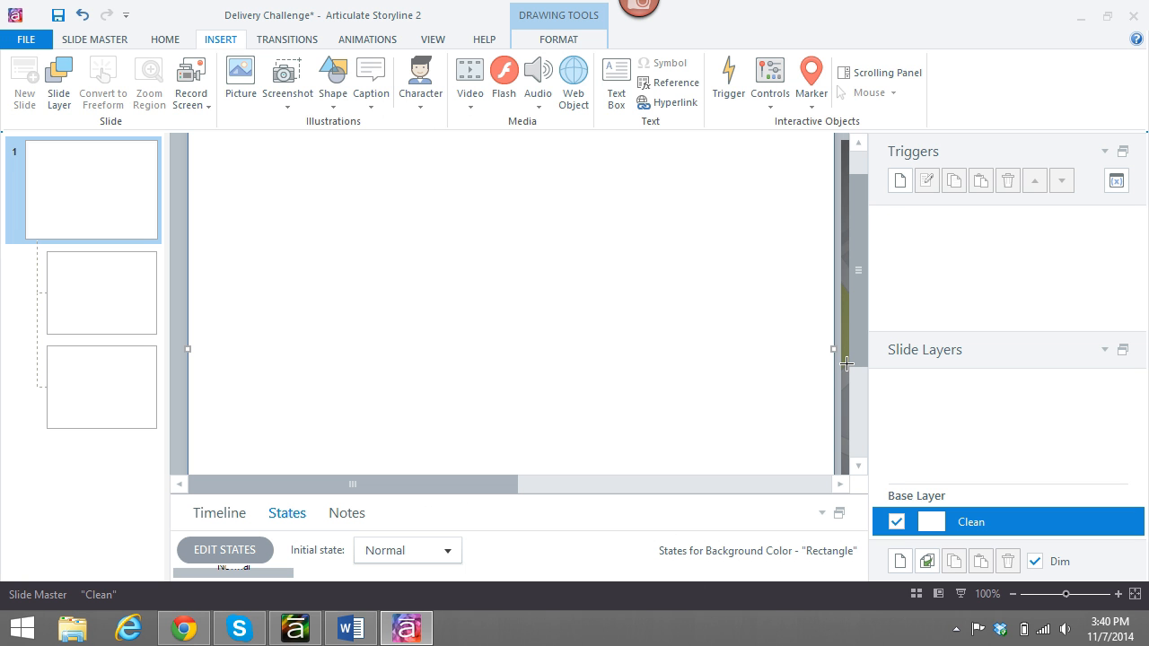
mouse_move(575, 93)
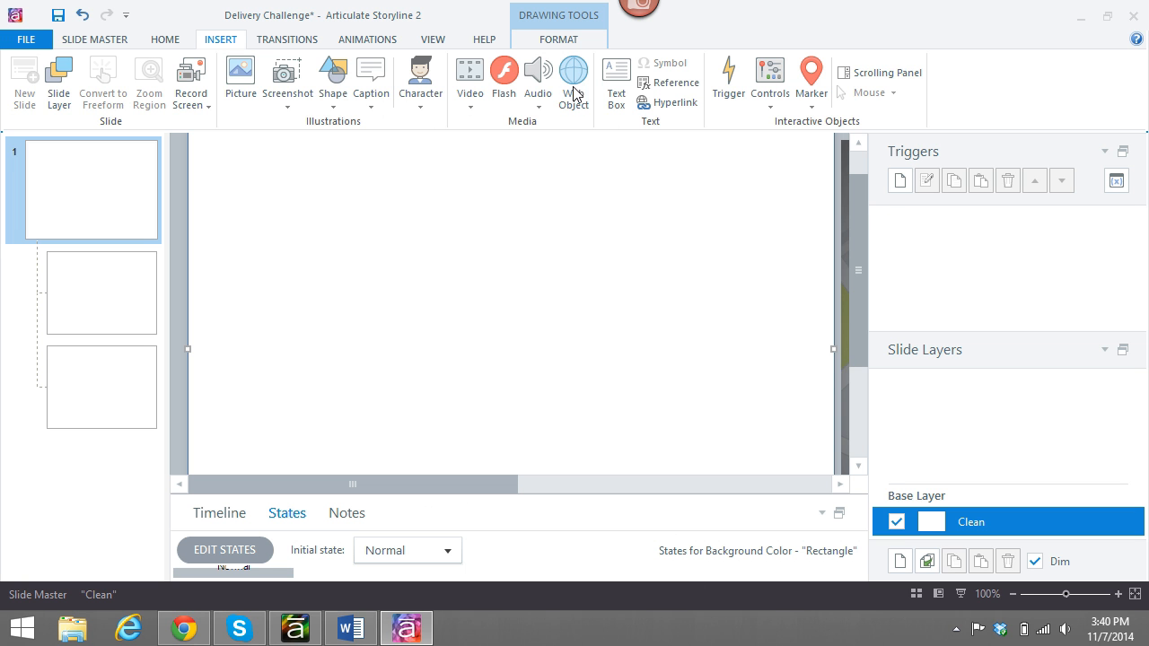
click(433, 39)
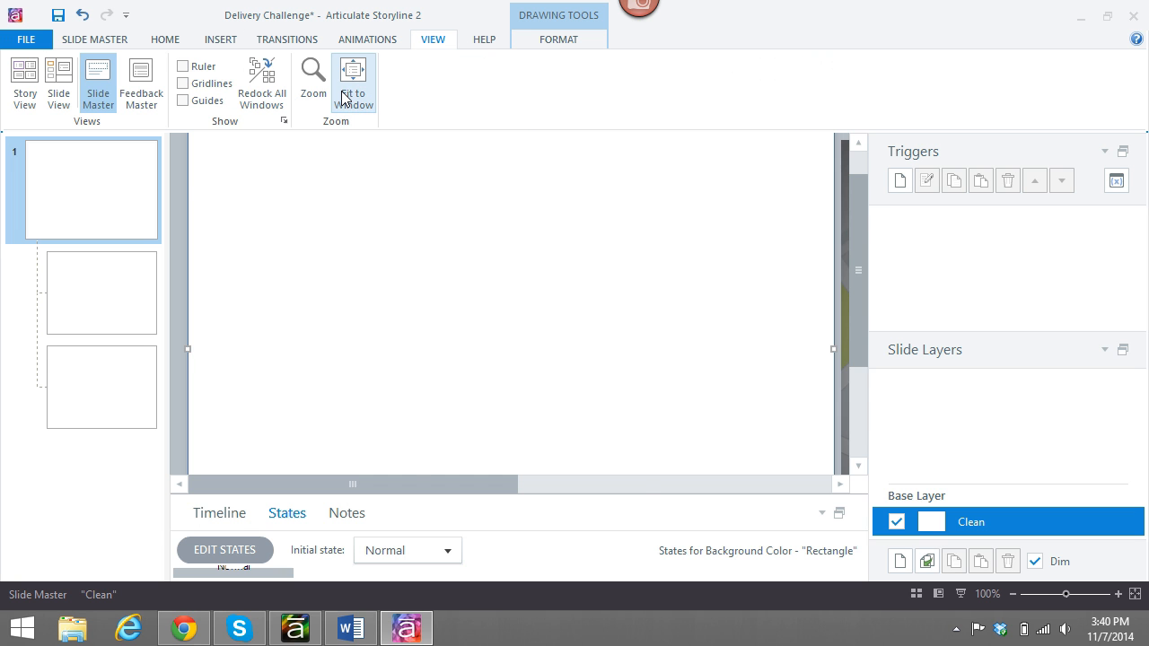
click(352, 81)
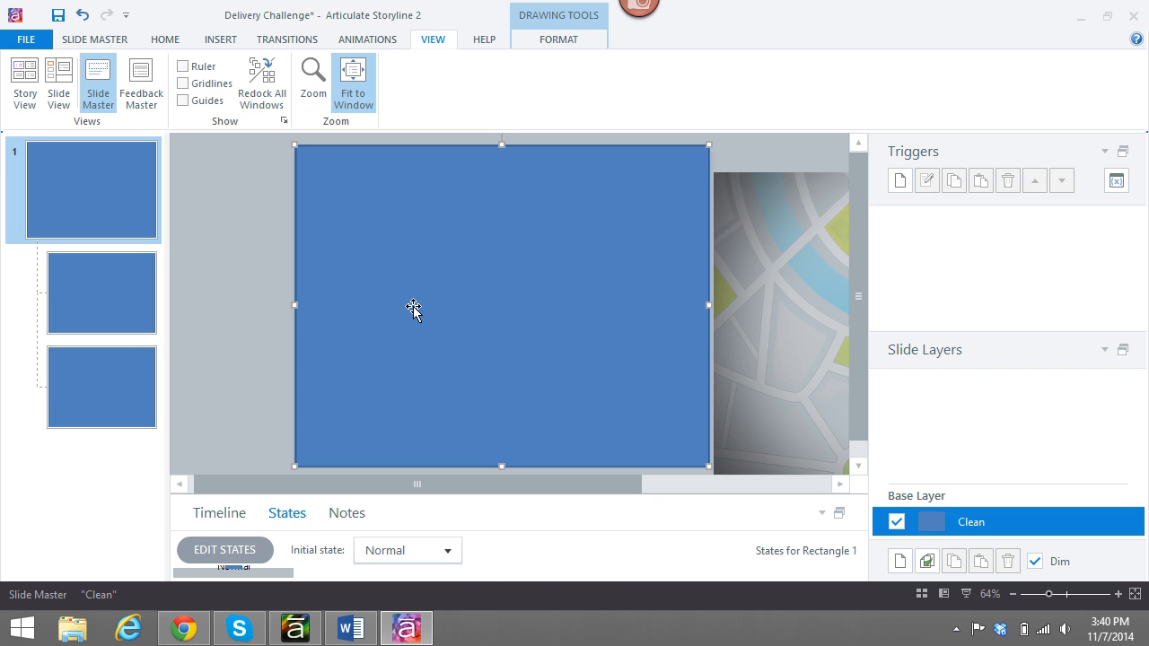
mouse_move(517, 72)
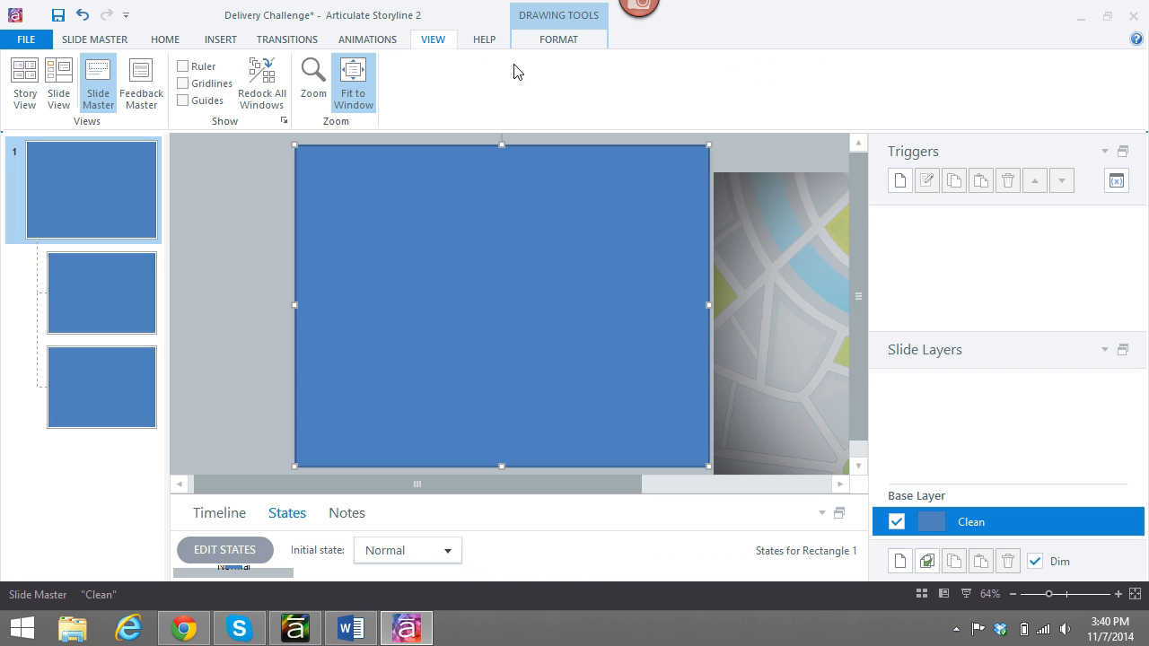
mouse_move(246, 212)
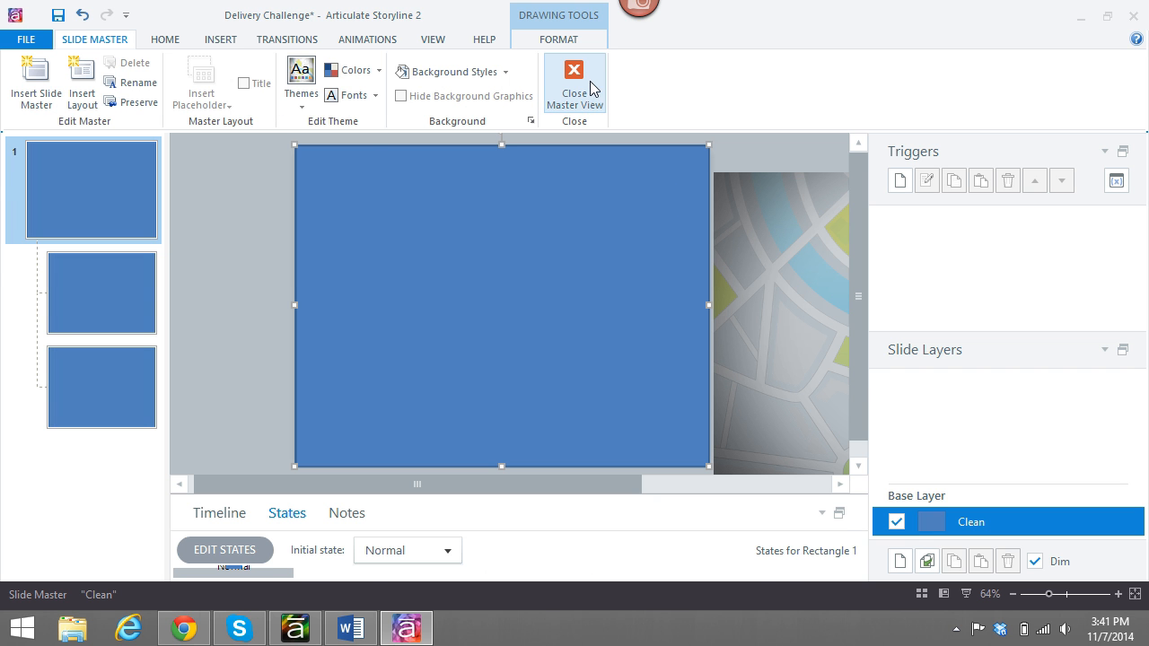
Close Master View, returning to the 1.2 Quiz slide with its blue master background
click(574, 81)
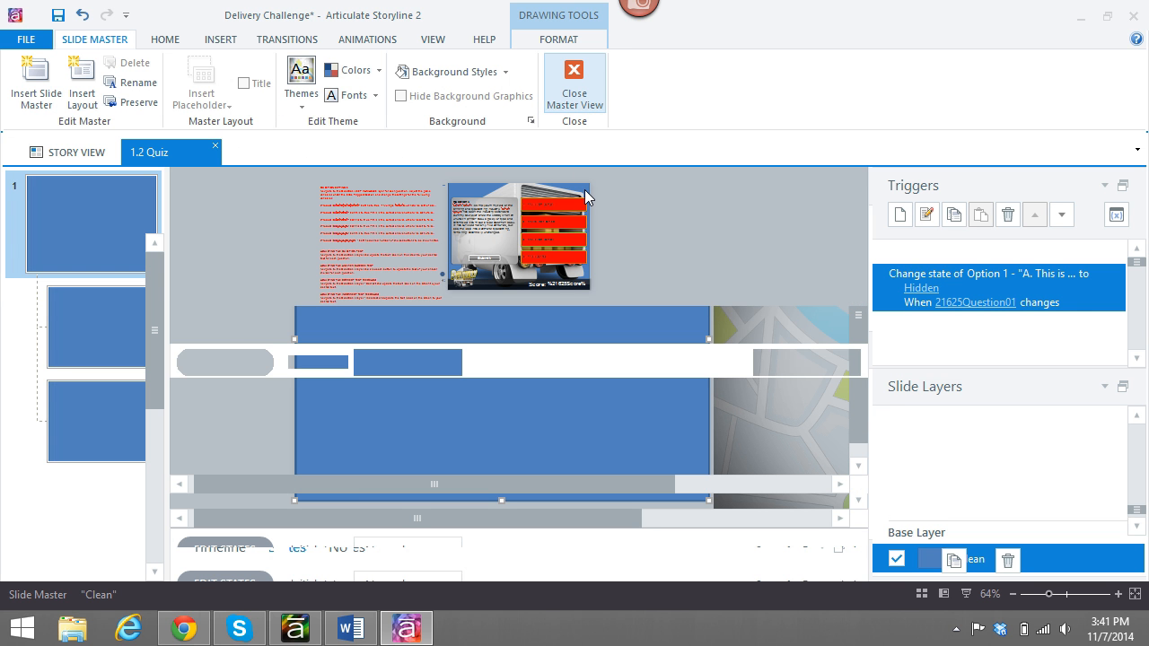
click(574, 76)
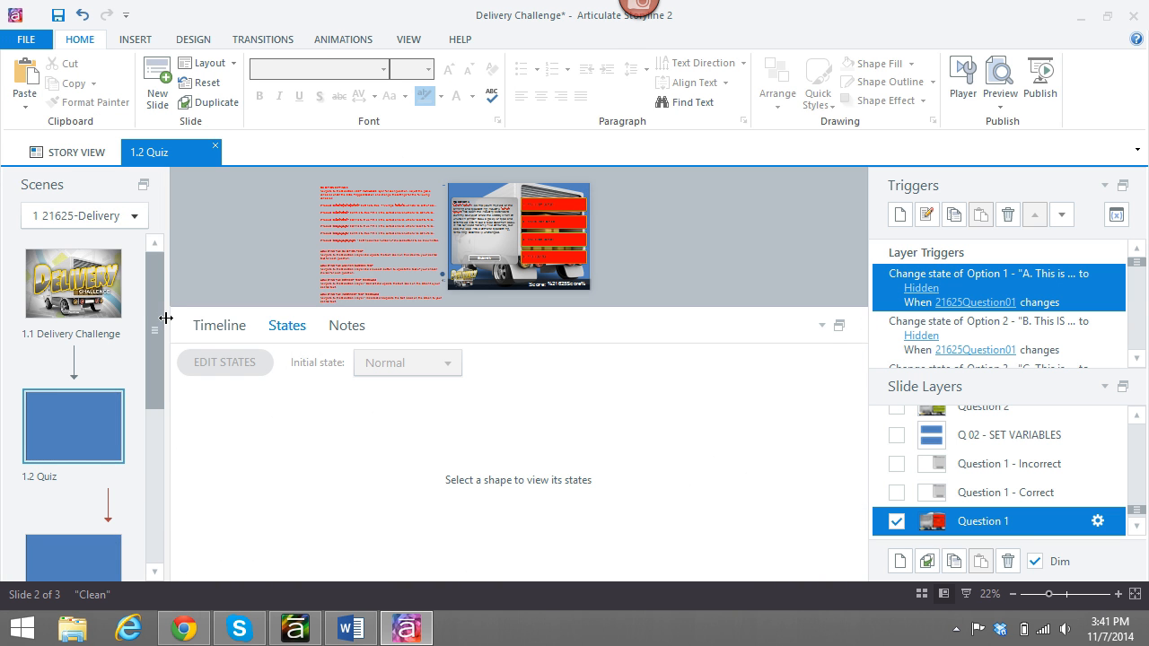
scroll(down, 3)
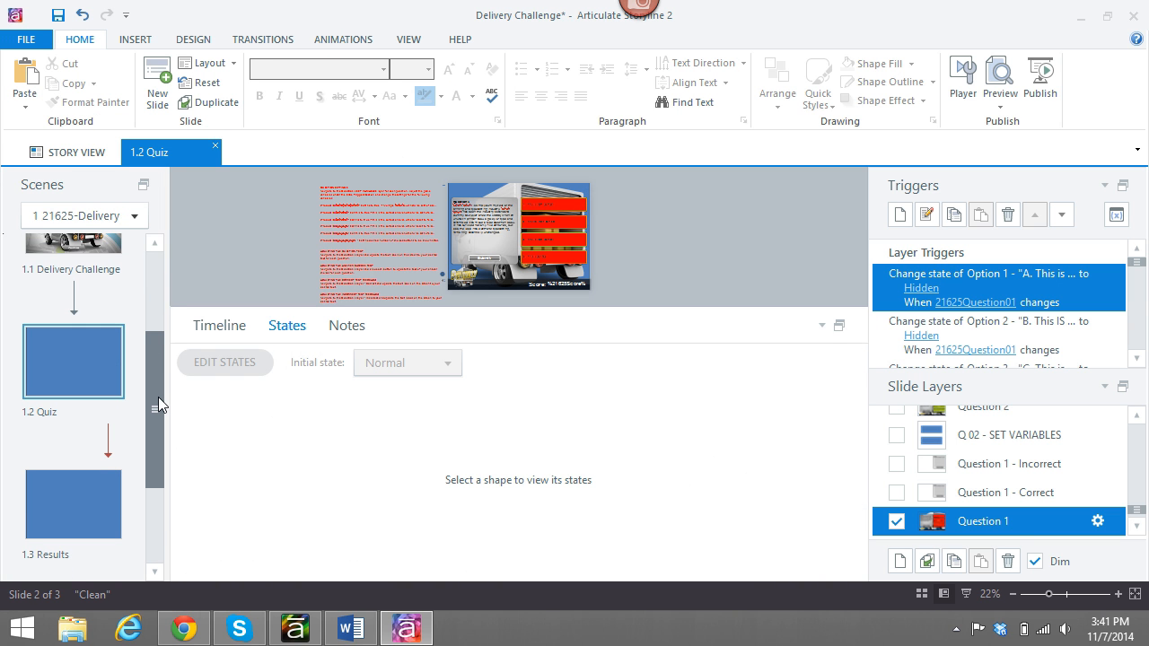